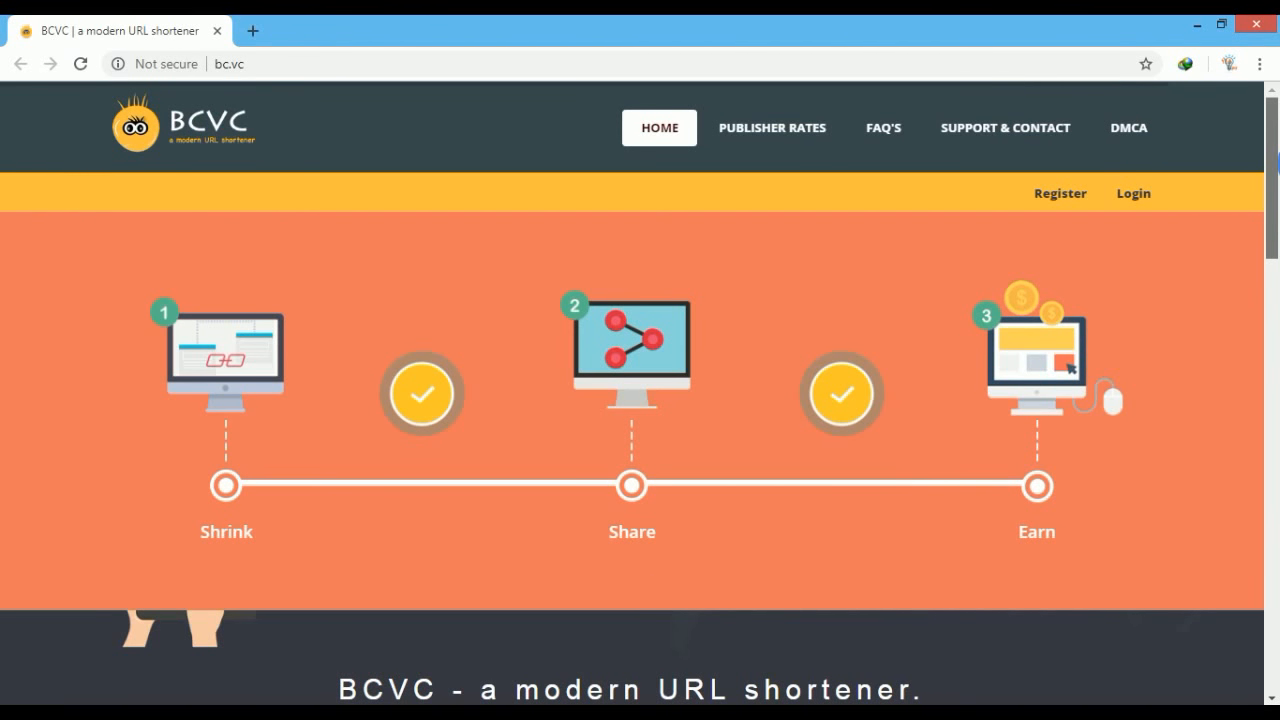
# Scroll down through the bc.vc home page, then return to the top.
pyautogui.scroll(-3)
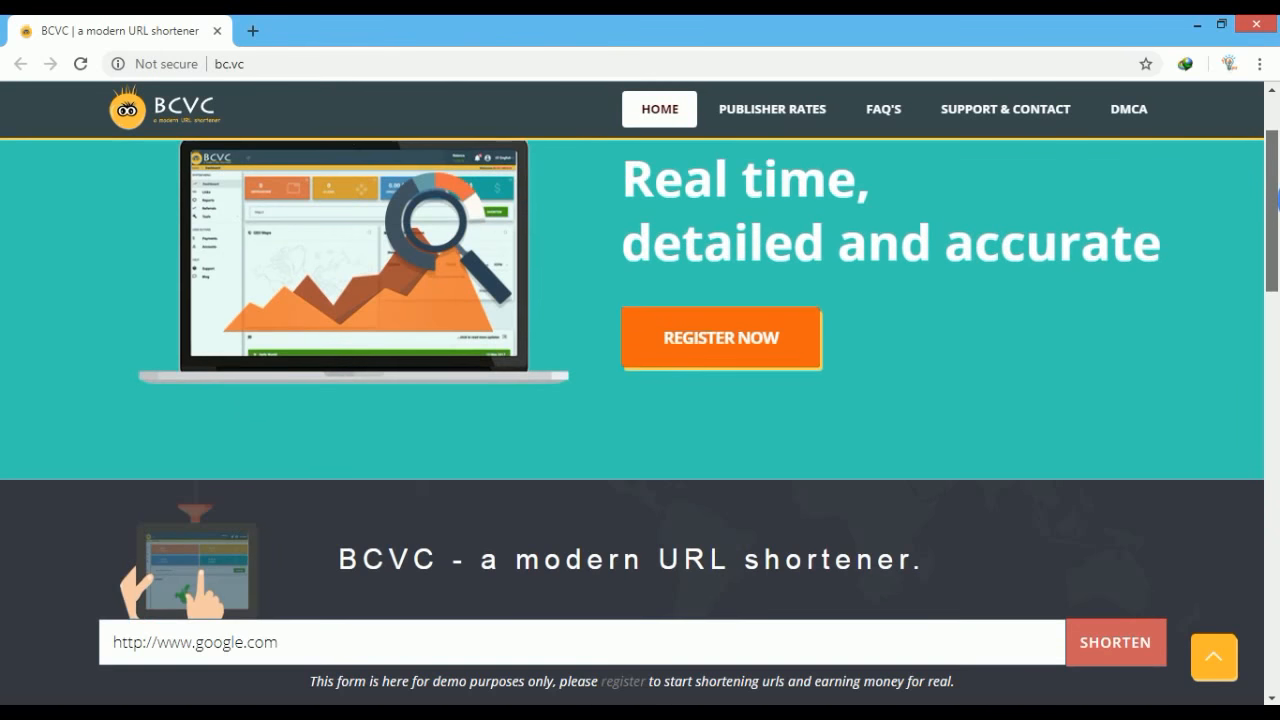
pyautogui.scroll(-3)
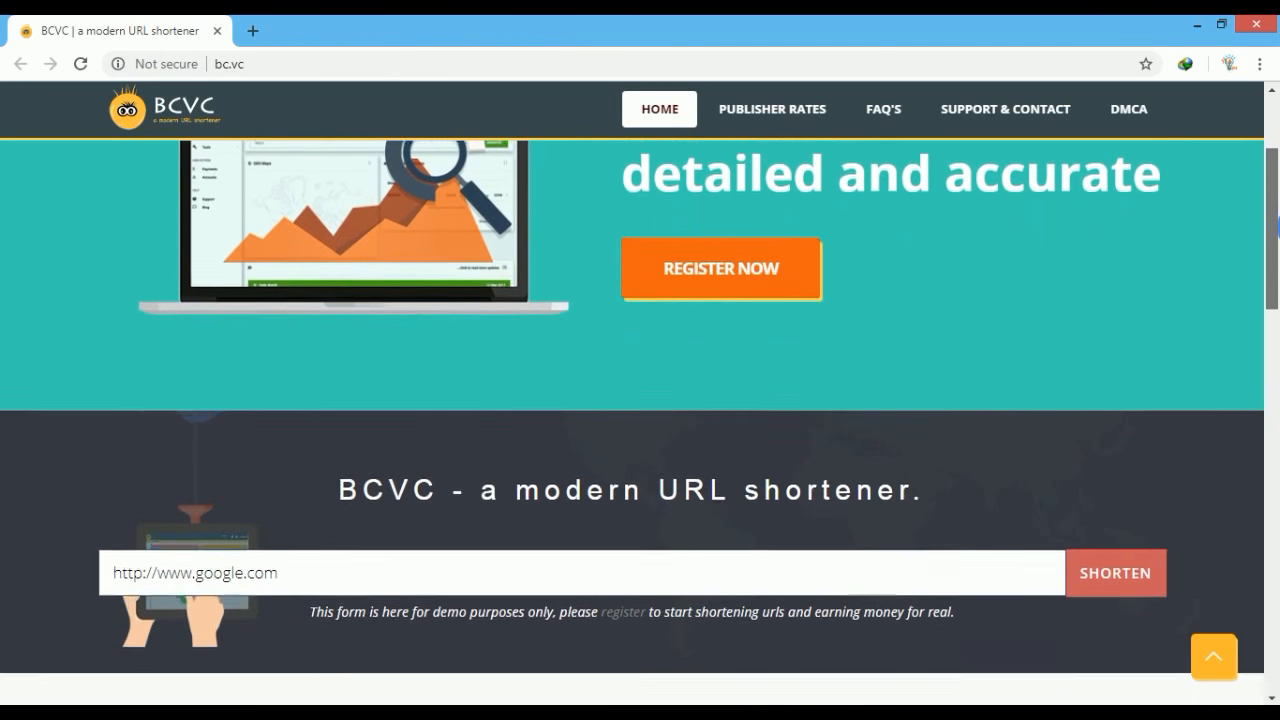
pyautogui.scroll(-3)
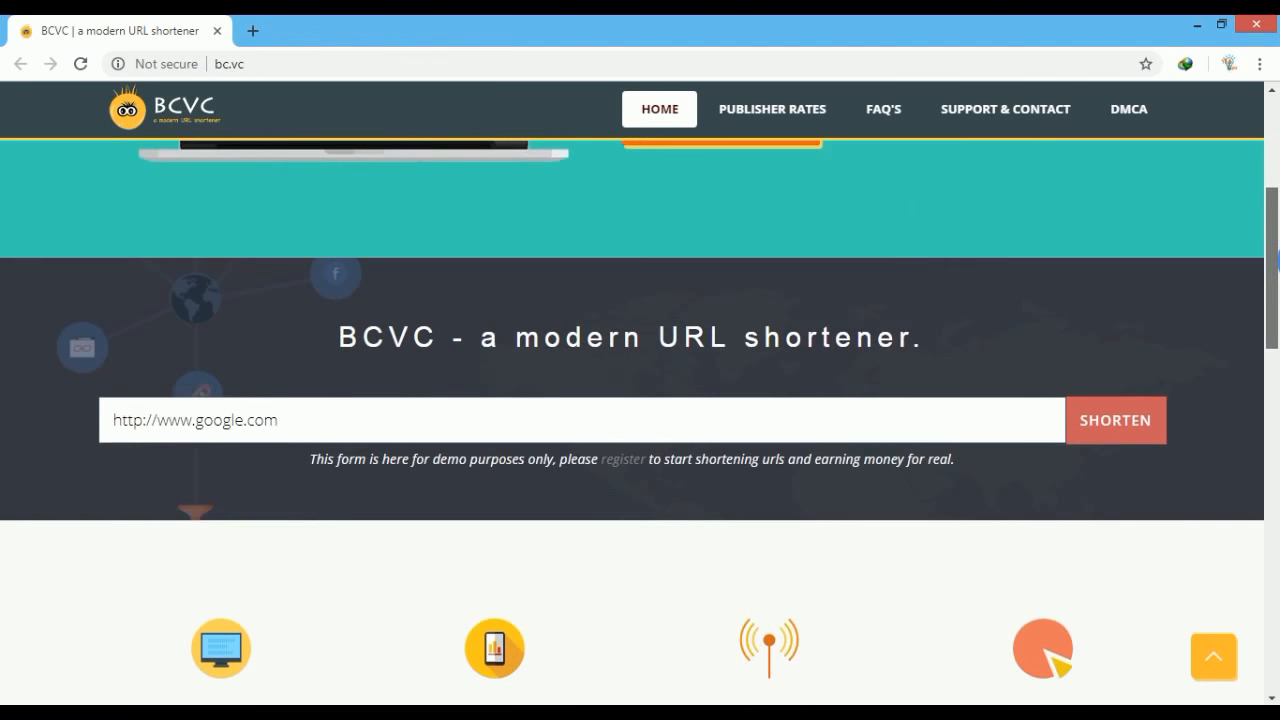
pyautogui.scroll(-3)
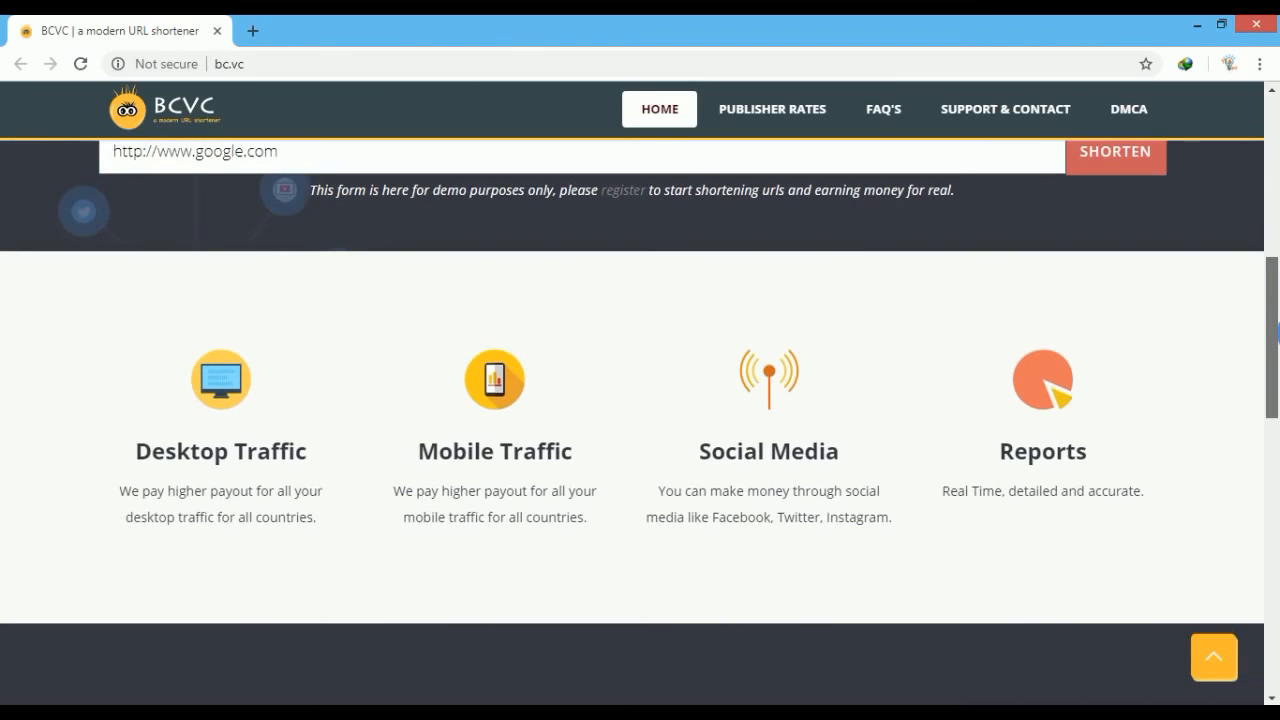
pyautogui.scroll(-3)
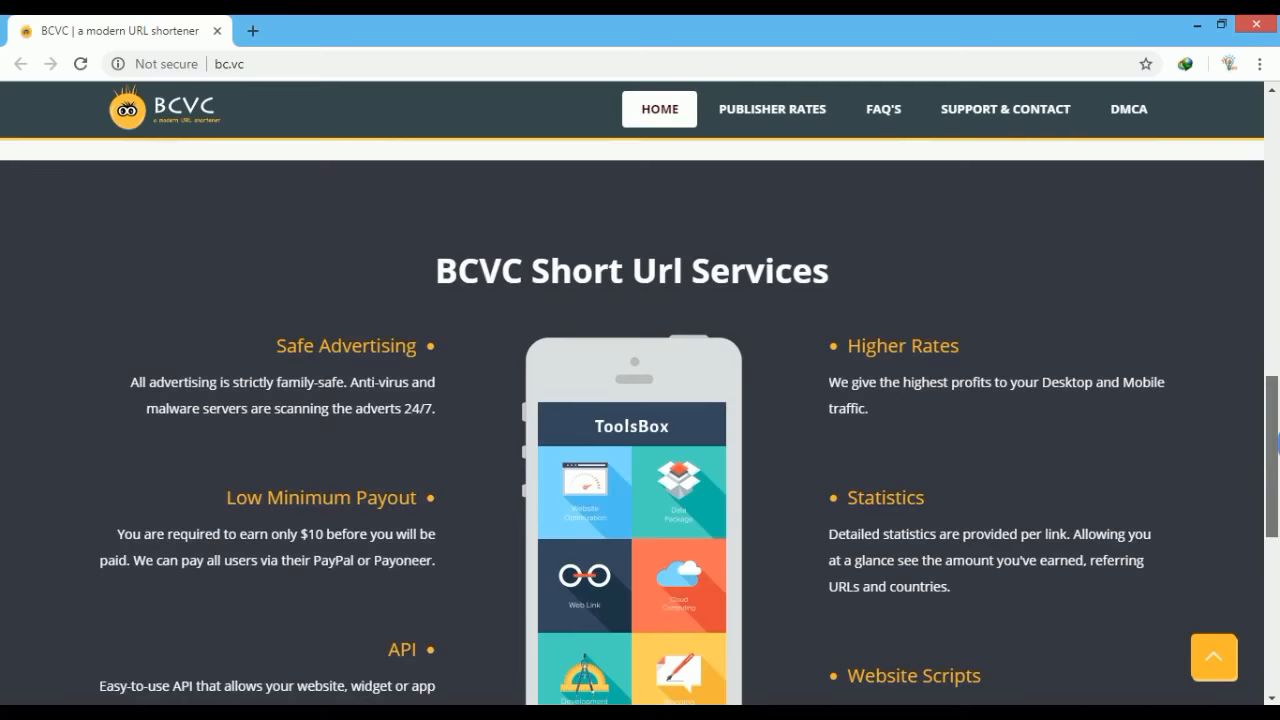
pyautogui.scroll(-3)
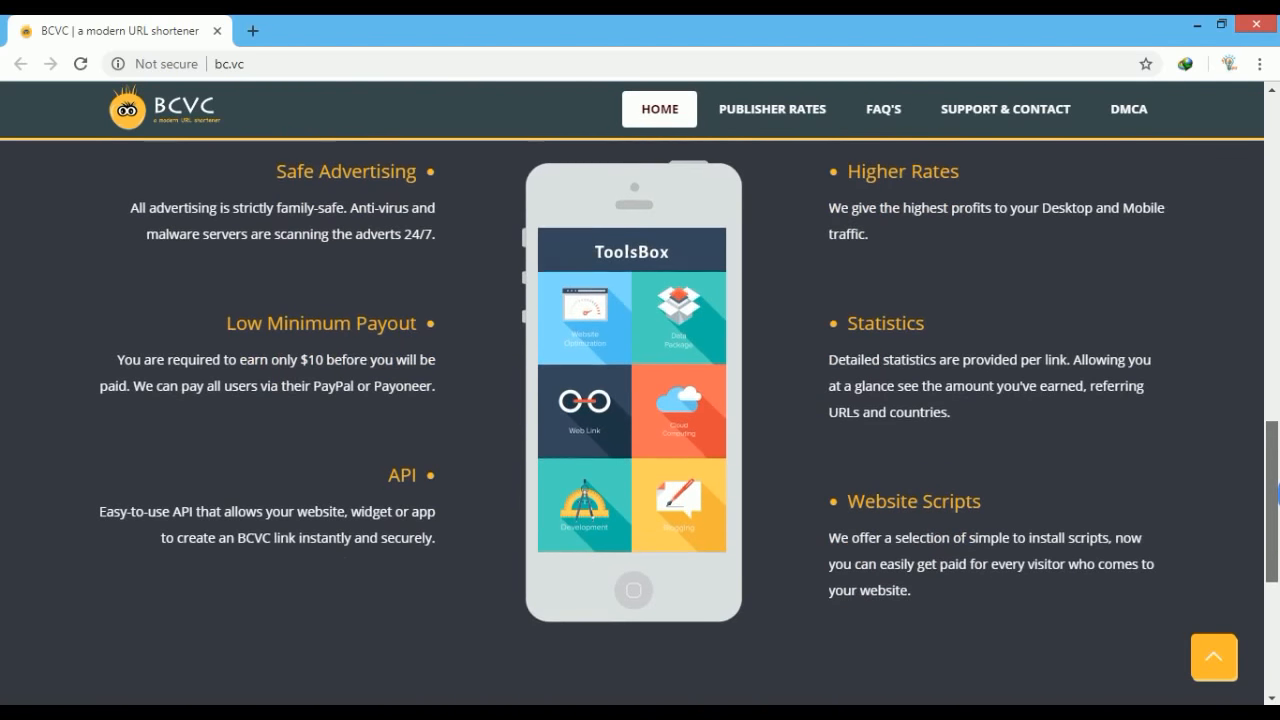
pyautogui.scroll(-3)
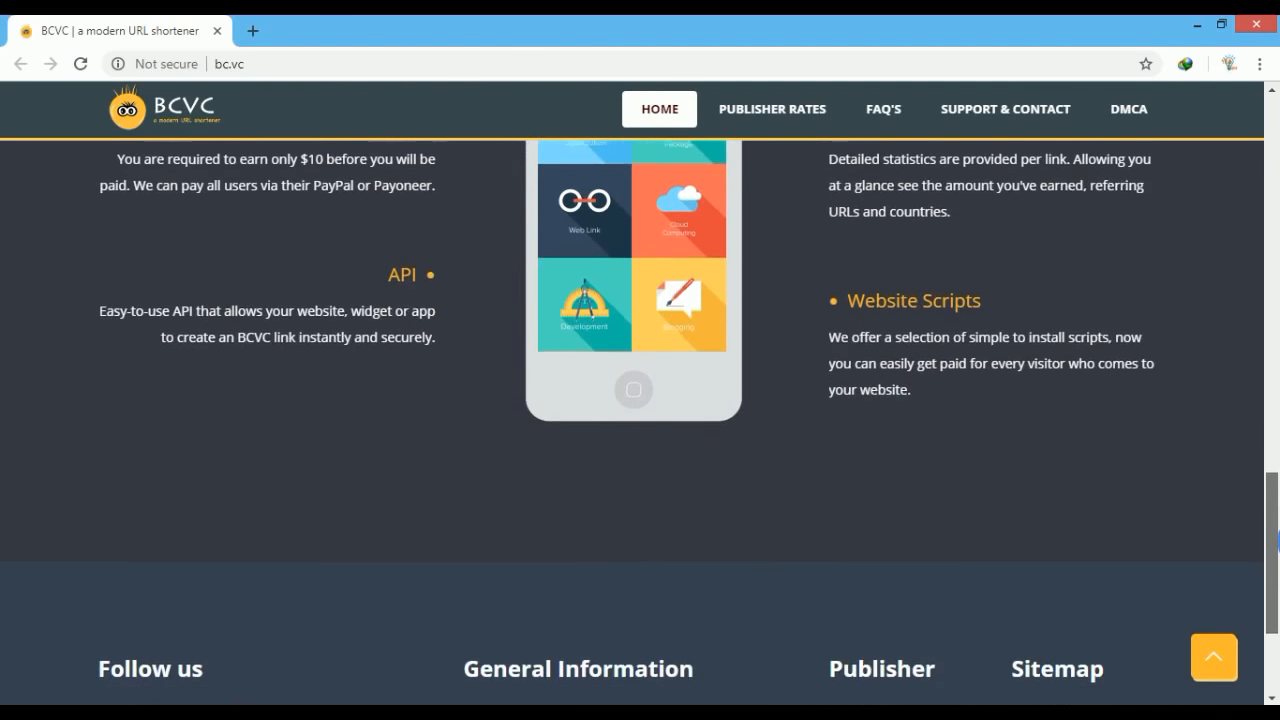
pyautogui.scroll(-3)
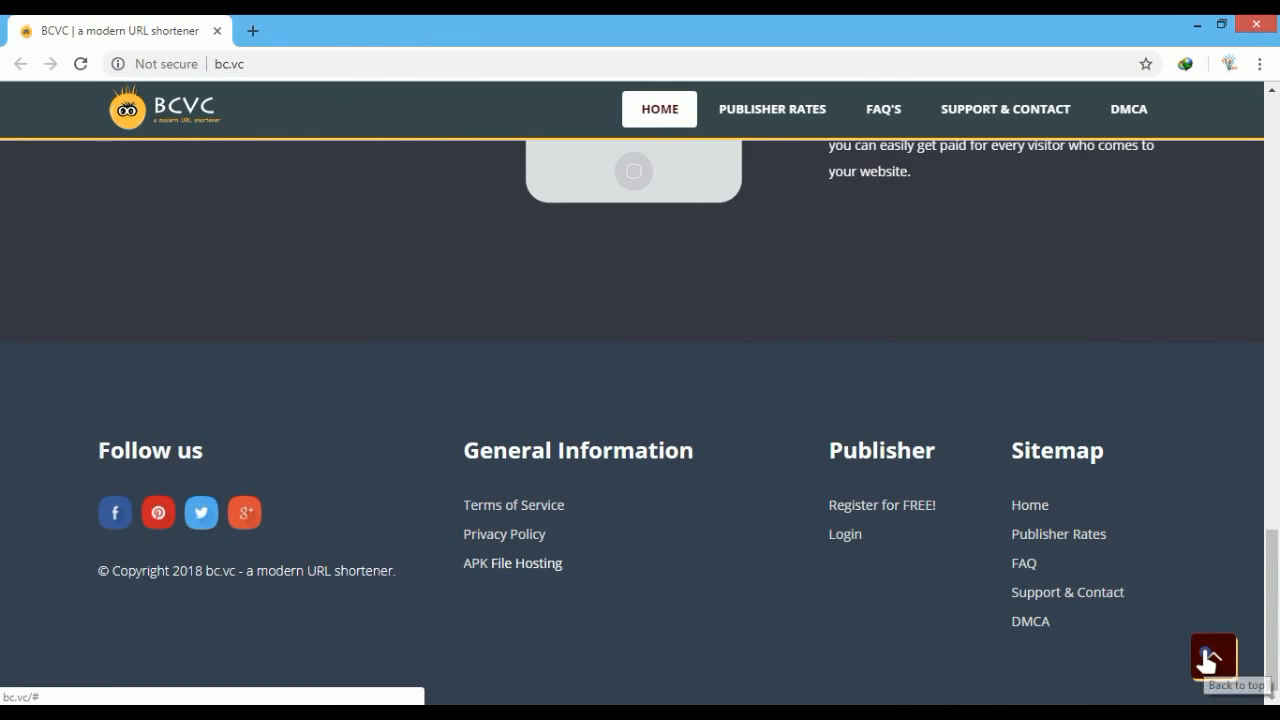
pyautogui.click(1212, 657)
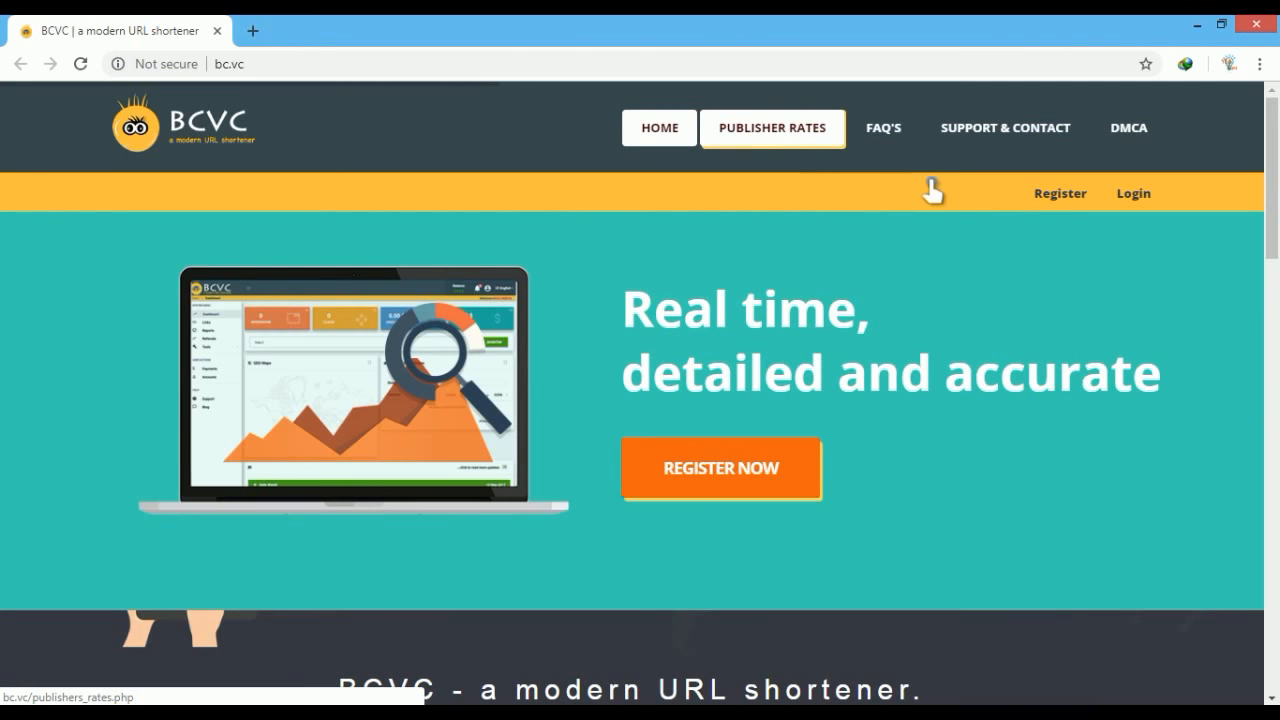
# View the publisher rates by country, then go back to the home page.
pyautogui.click(771, 127)
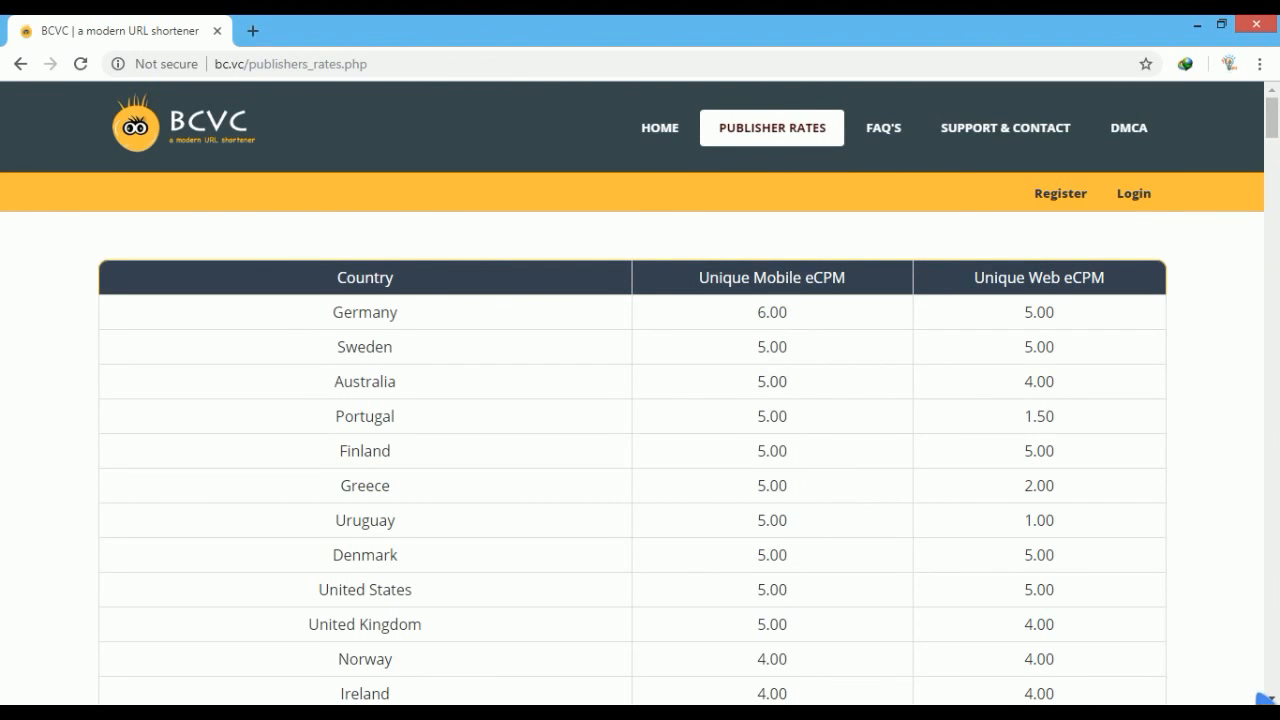
pyautogui.scroll(-3)
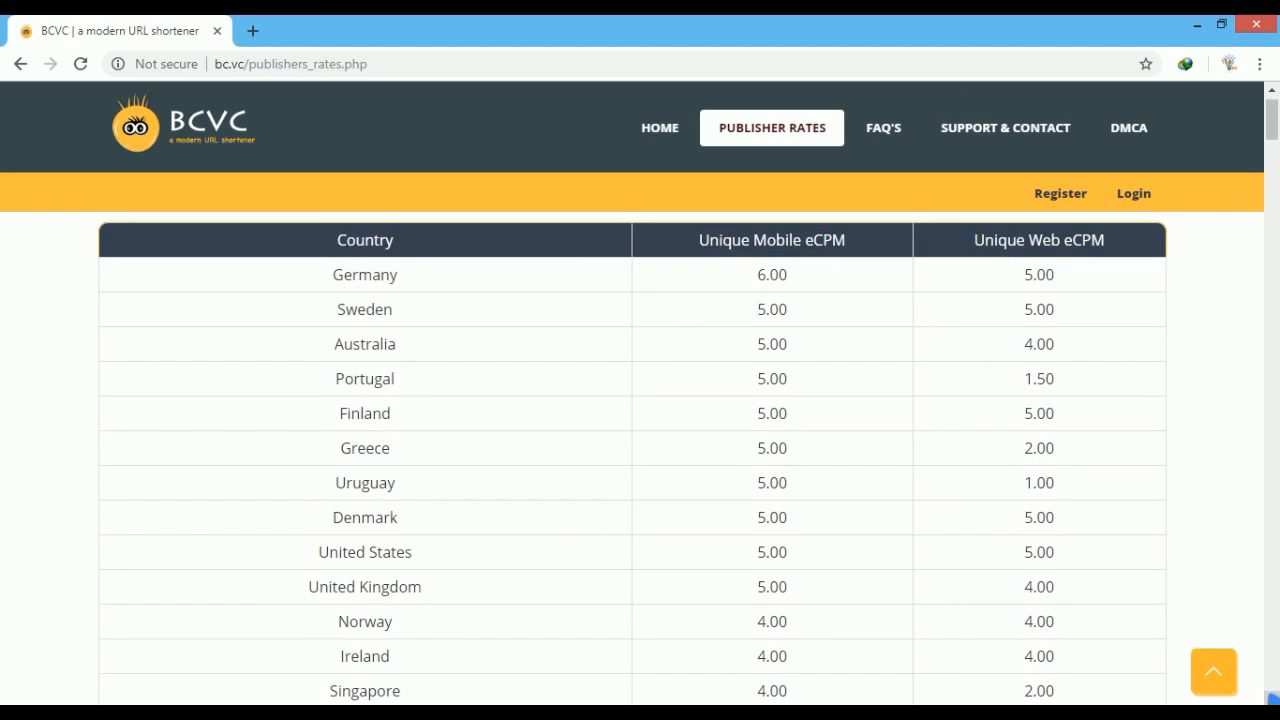
pyautogui.scroll(-3)
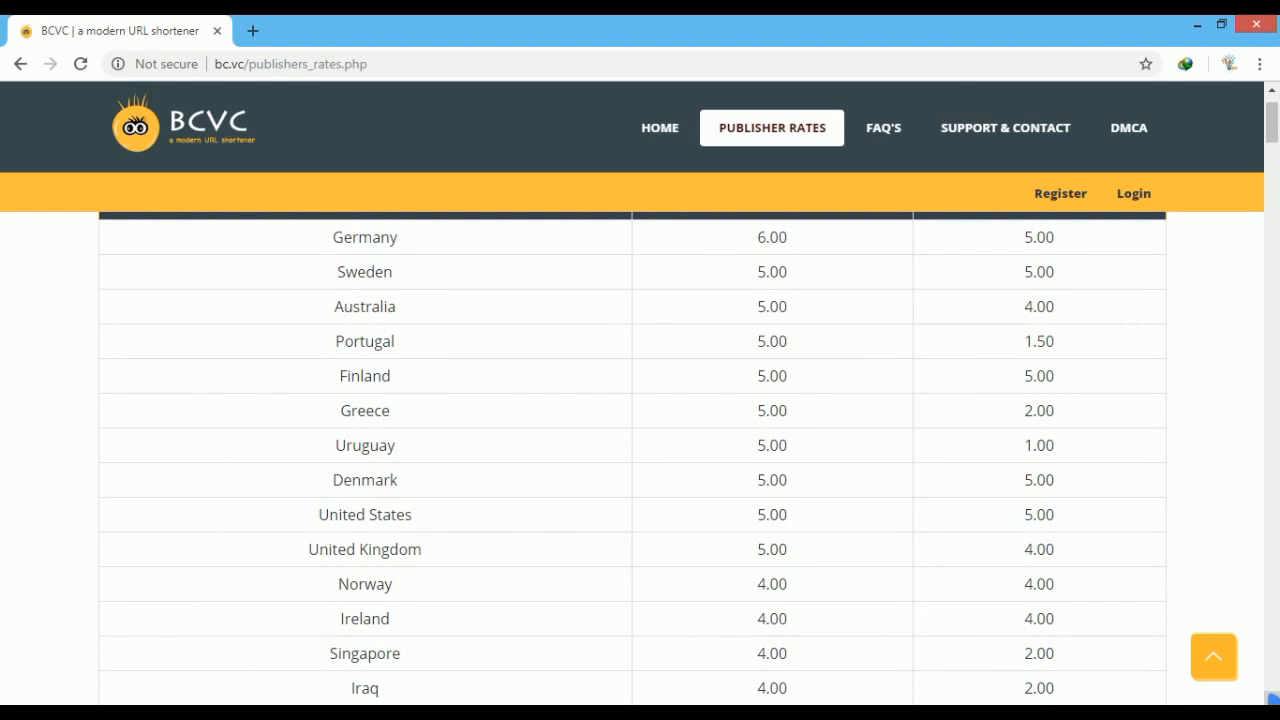
pyautogui.click(659, 127)
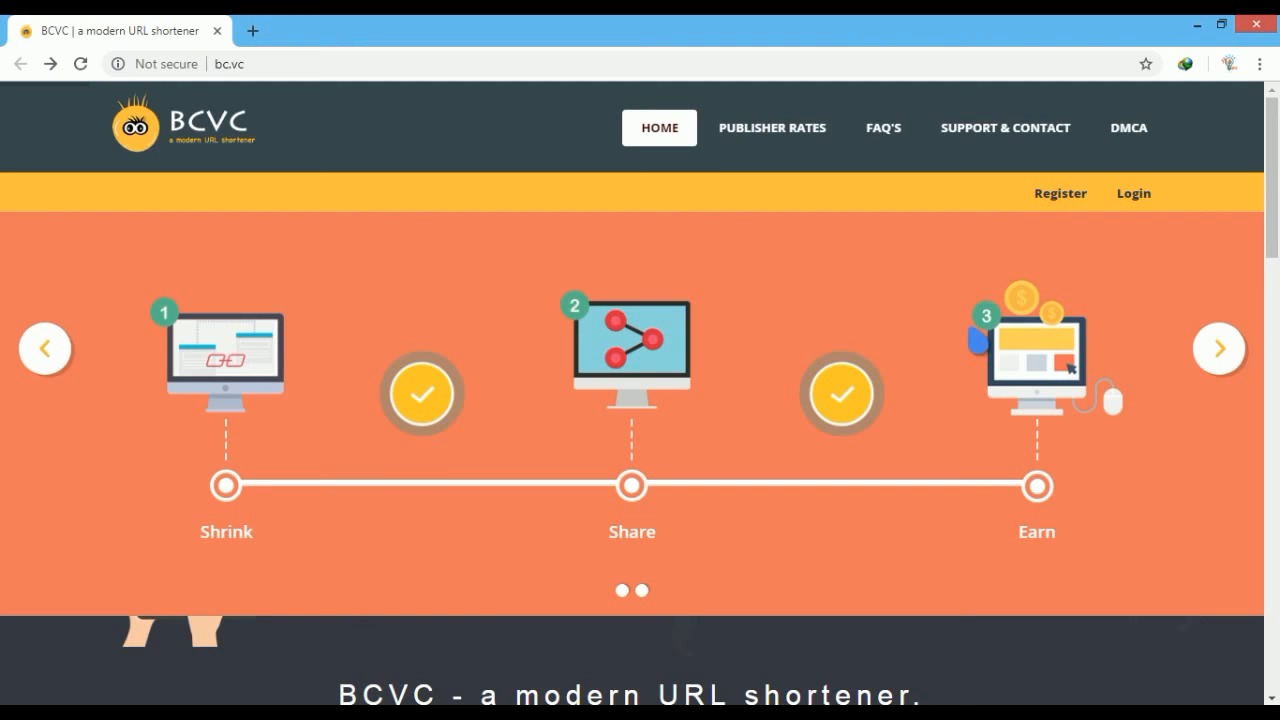
pyautogui.moveTo(1059, 193)
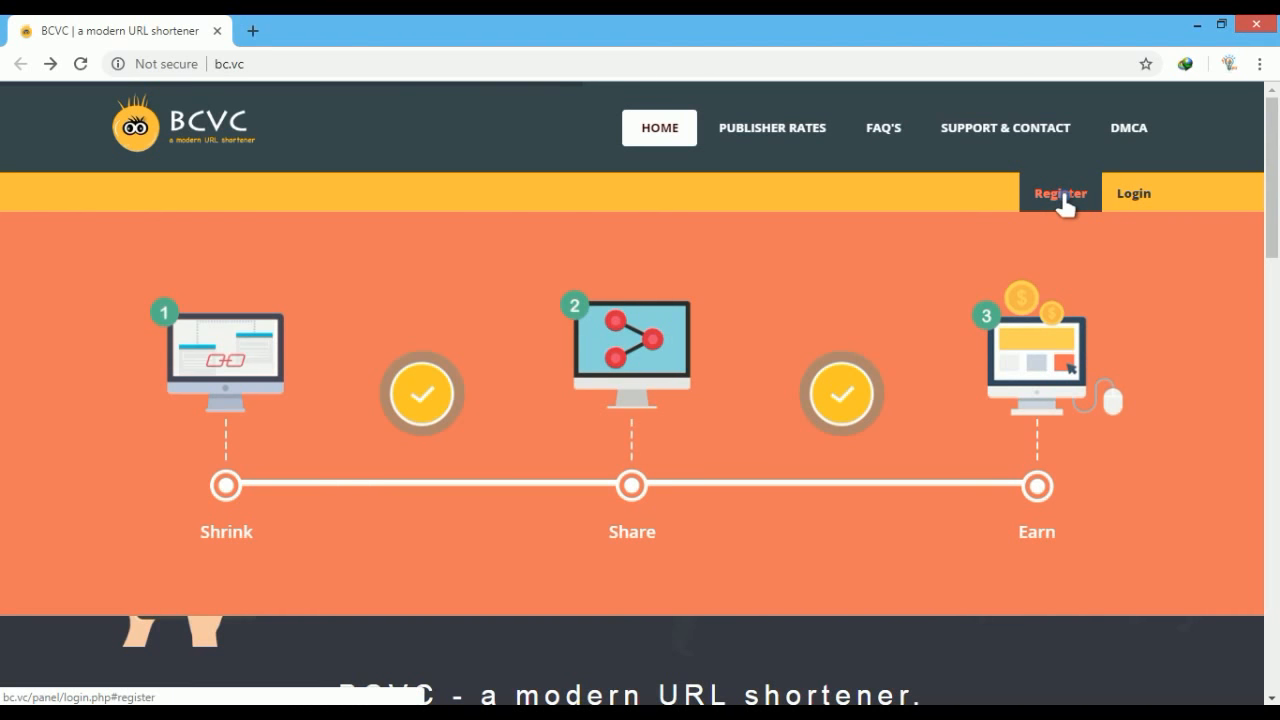
# On the Sign Up form, tick 'I agree to the Terms of Service' and 'I'm not a robot'.
pyautogui.click(1059, 193)
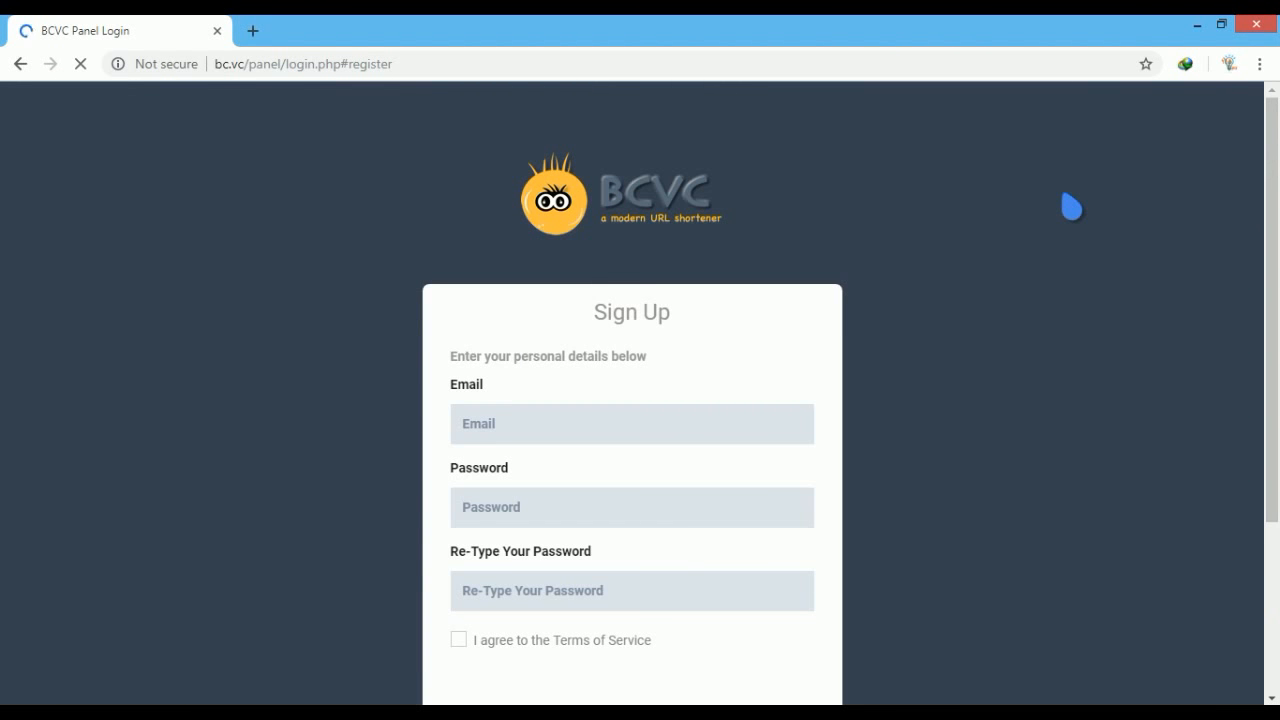
pyautogui.scroll(-3)
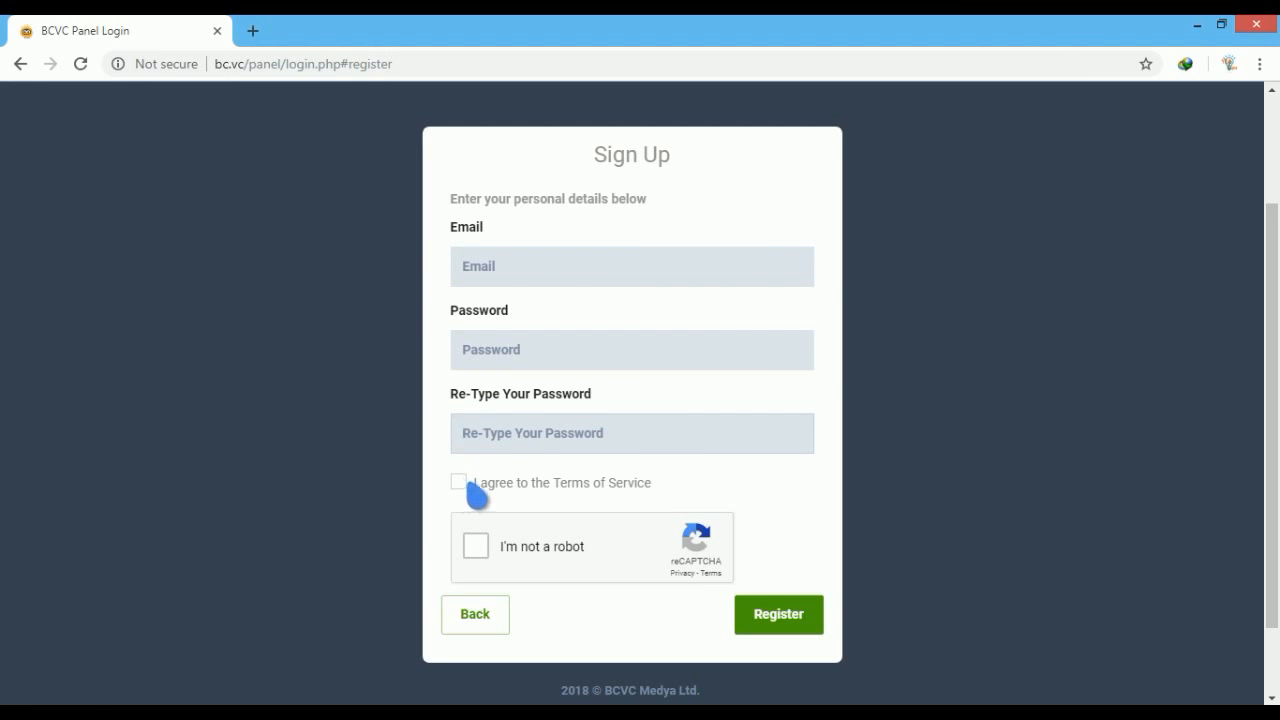
pyautogui.click(459, 481)
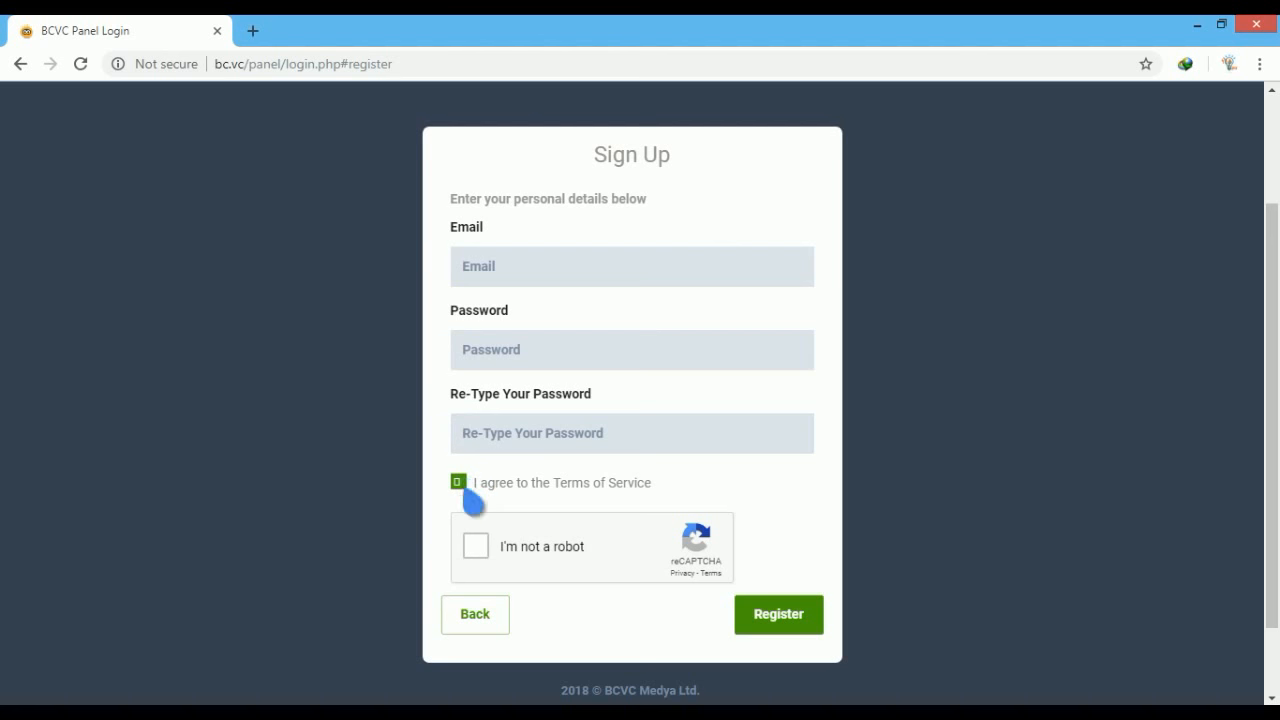
pyautogui.click(459, 482)
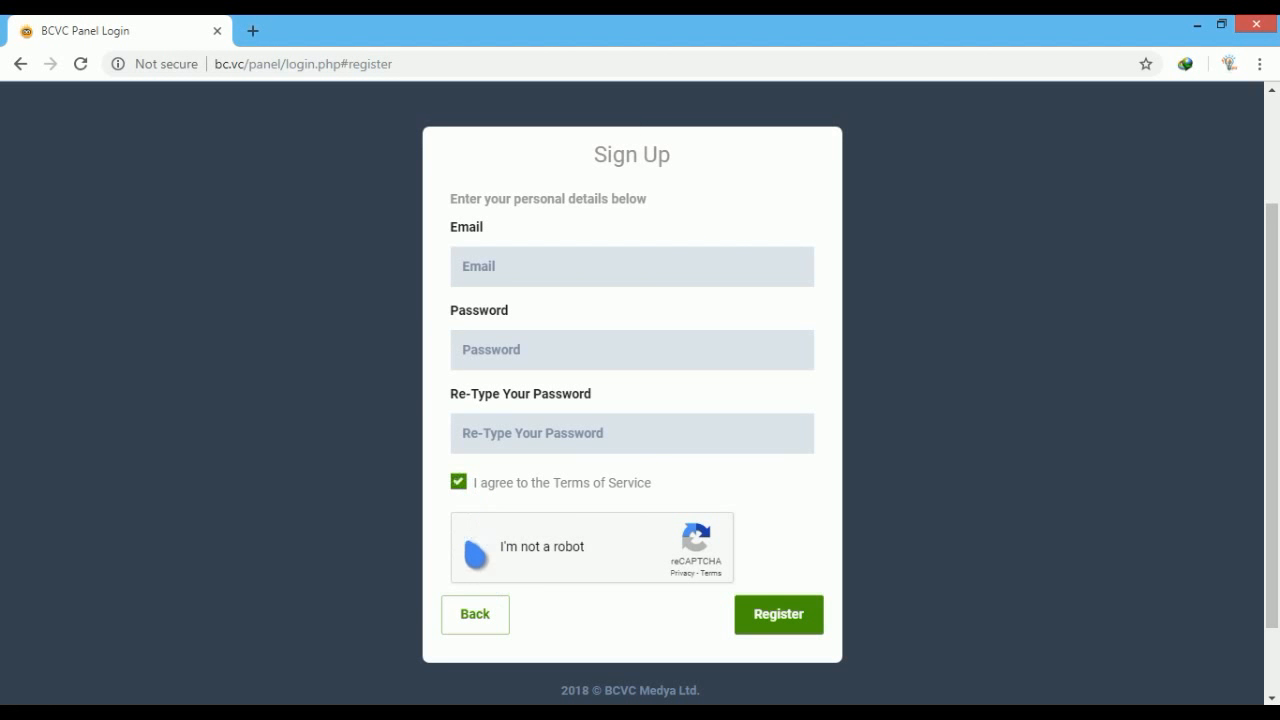
pyautogui.click(477, 547)
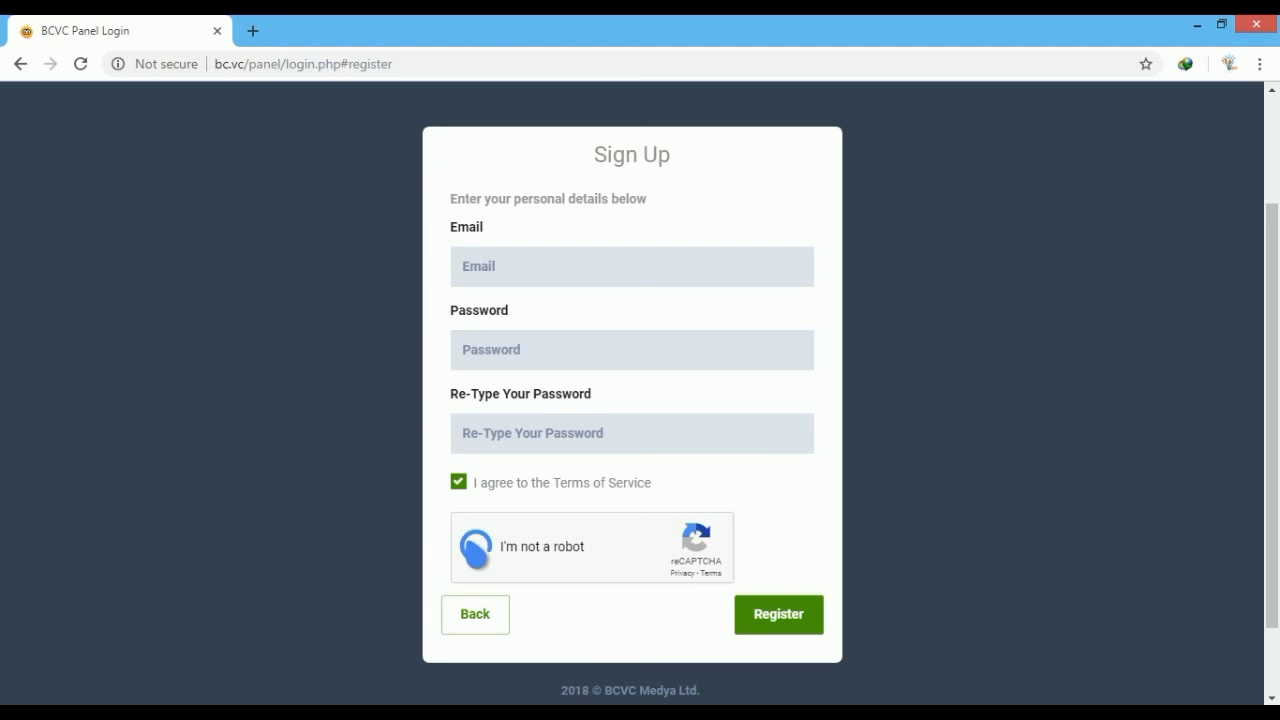
pyautogui.click(484, 547)
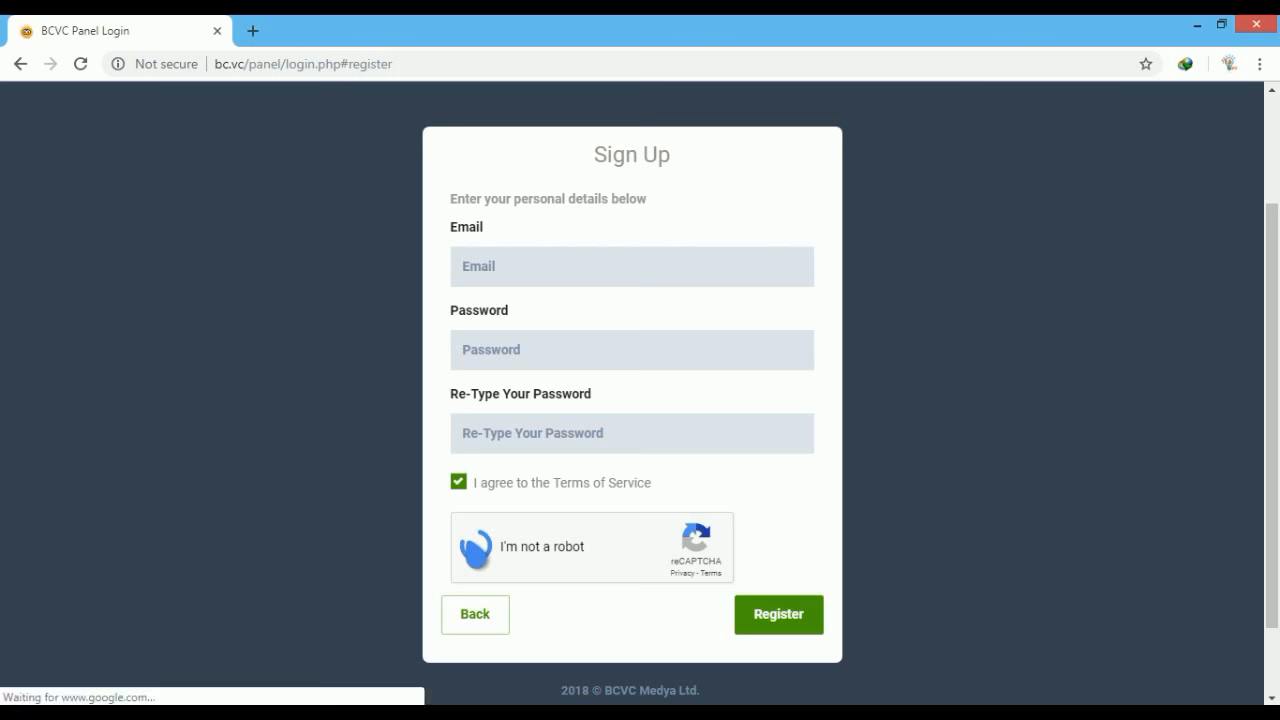
# Mark each bus picture tile in the Sign Up reCAPTCHA challenge, including newly loaded tiles.
pyautogui.click(491, 547)
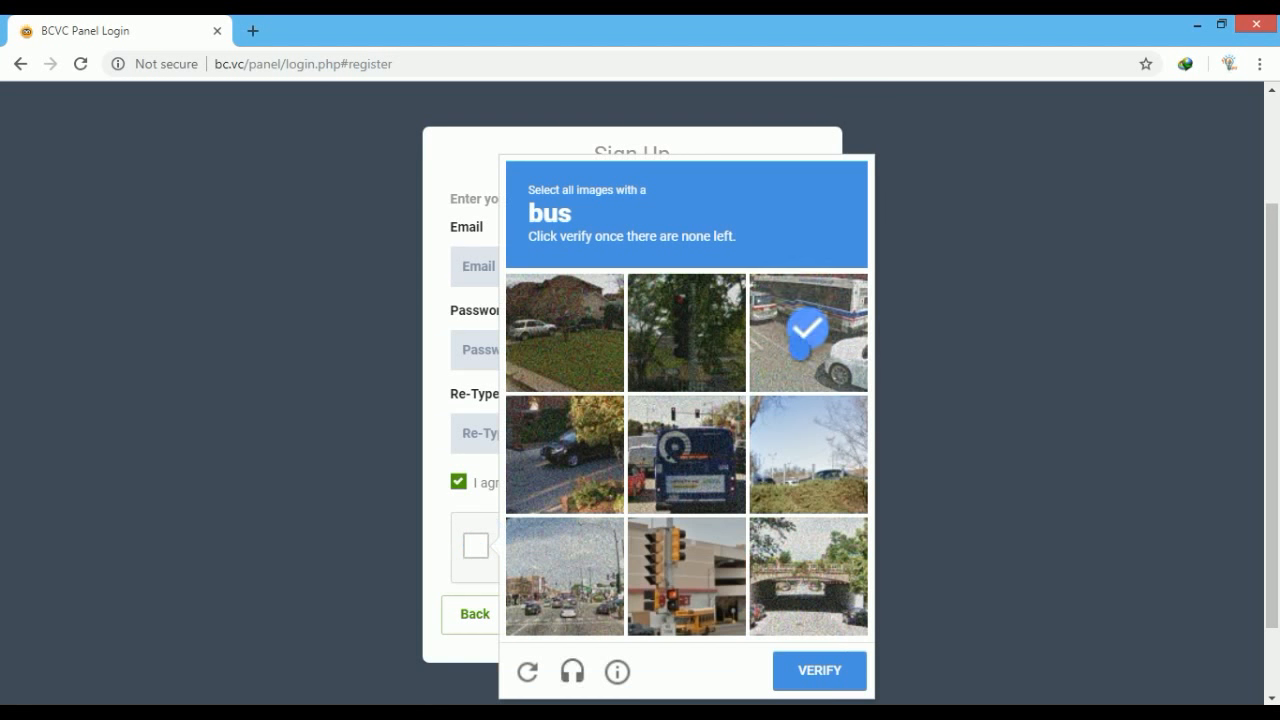
pyautogui.click(807, 332)
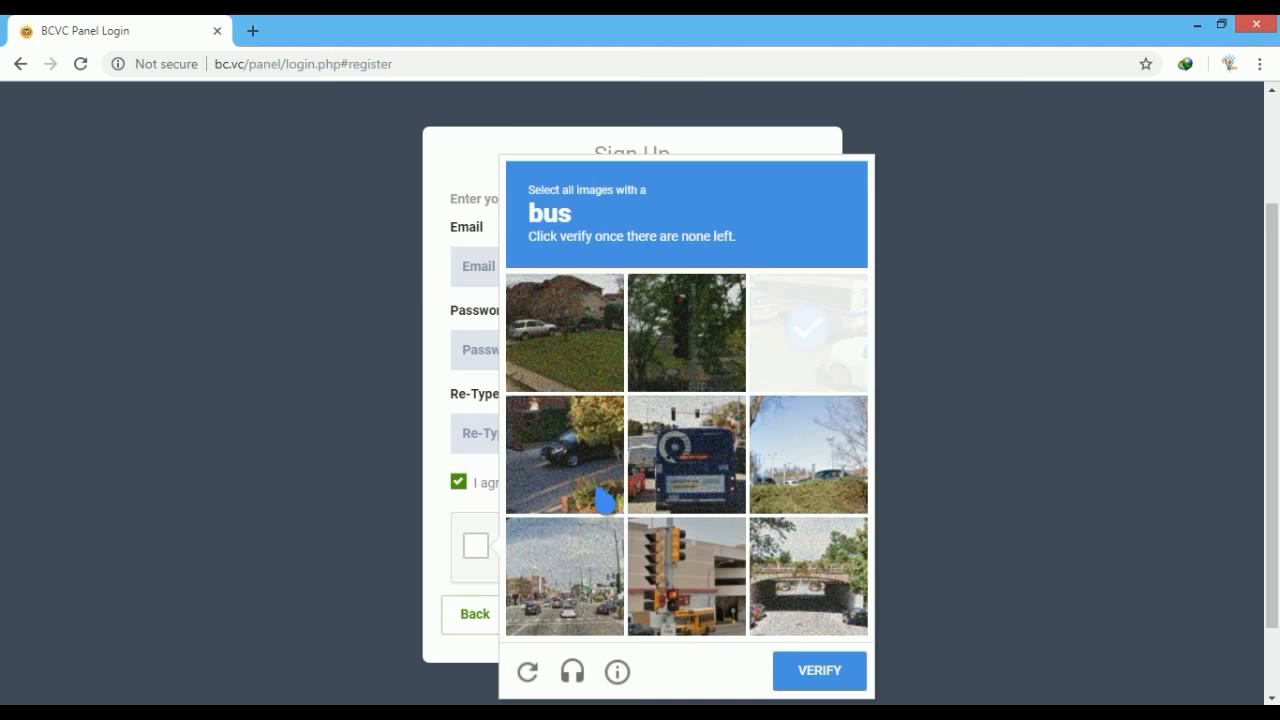
pyautogui.click(686, 452)
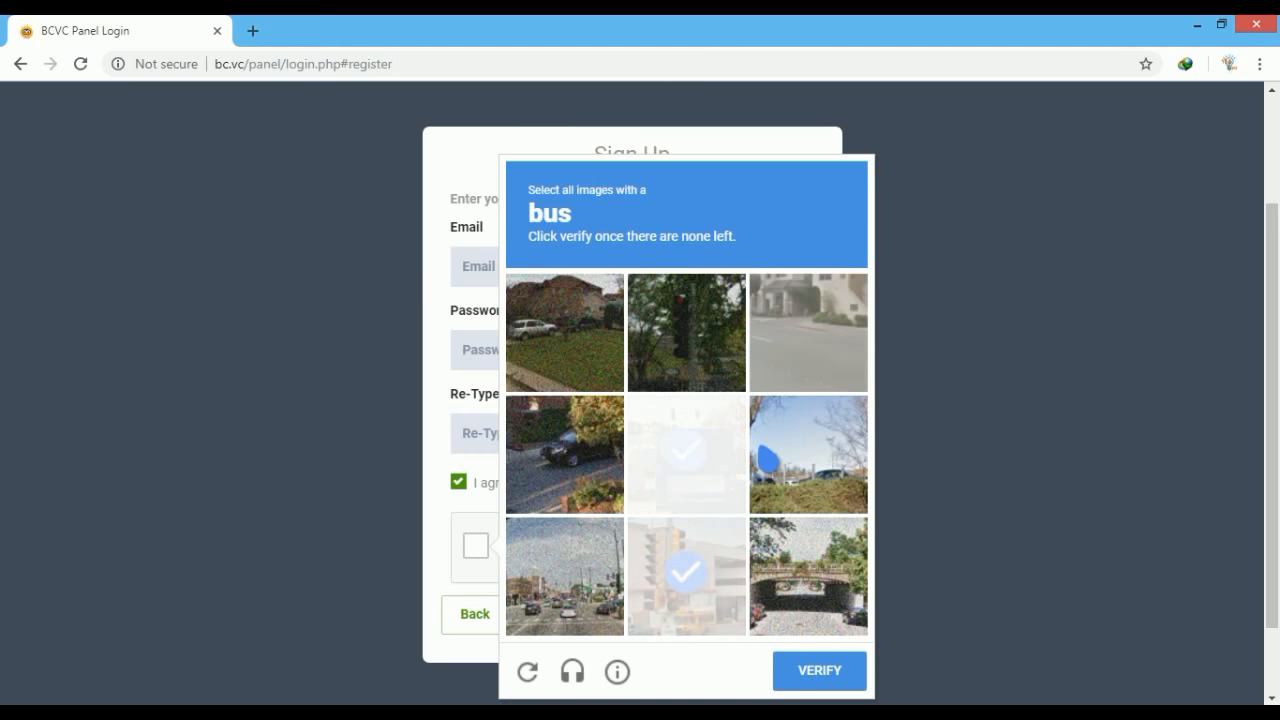
pyautogui.click(686, 453)
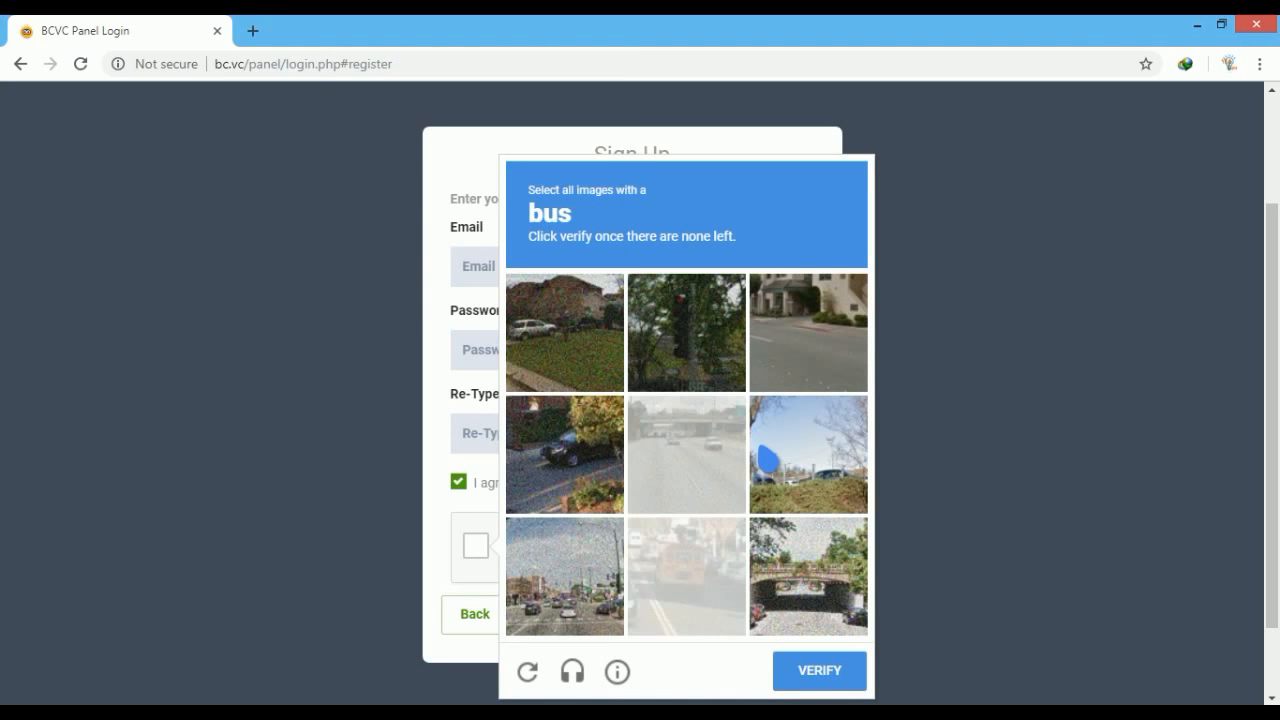
pyautogui.click(686, 575)
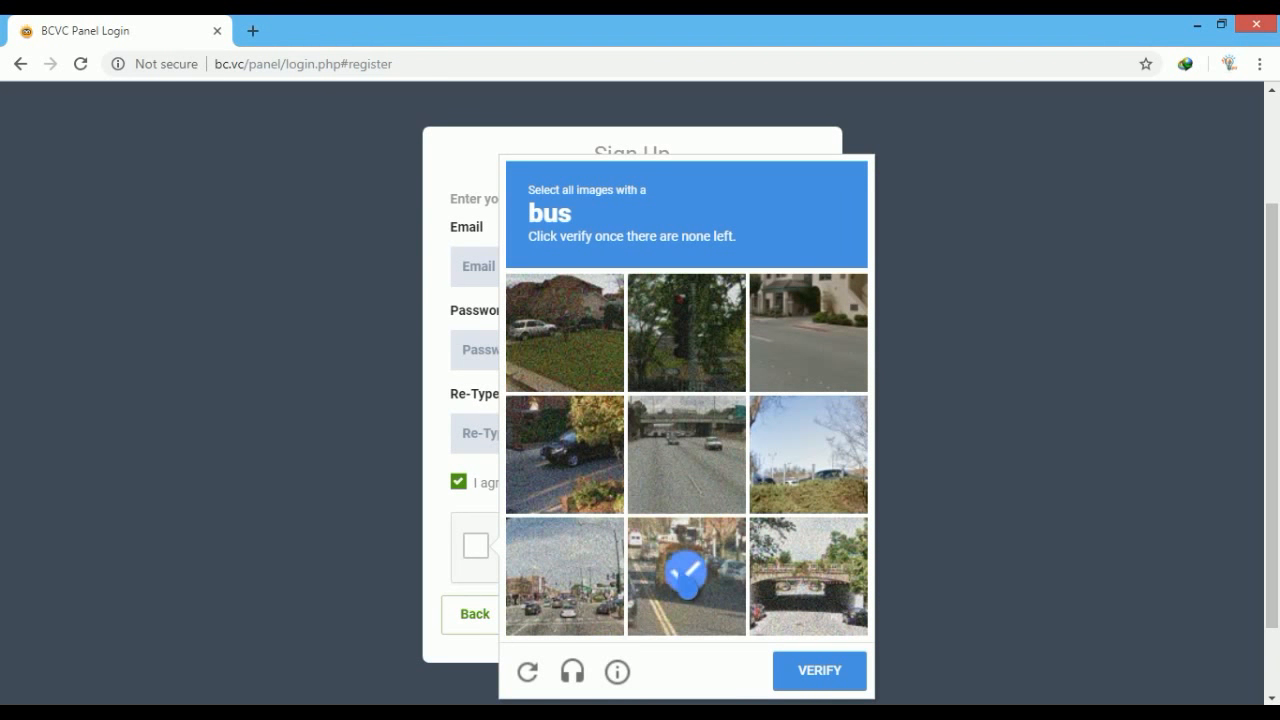
pyautogui.click(686, 576)
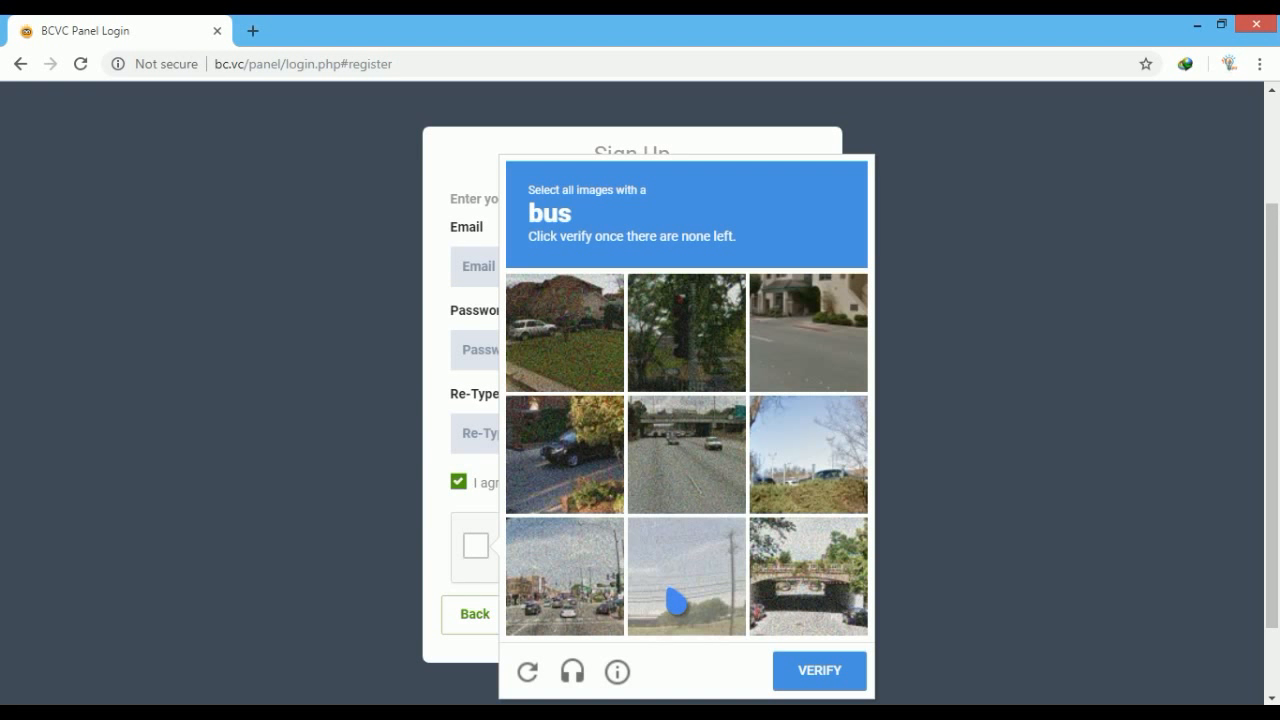
pyautogui.click(686, 576)
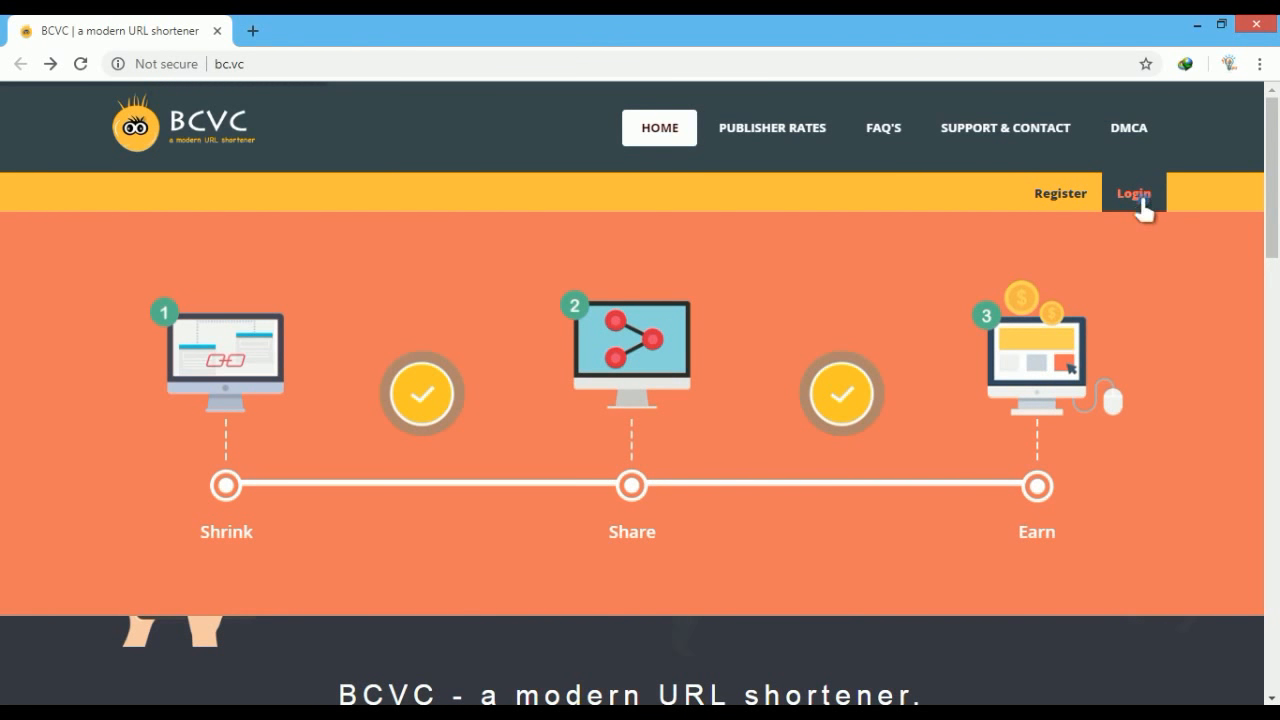
# Open the Login page, focus the Email Address field, and tick 'I'm not a robot'.
pyautogui.click(1133, 192)
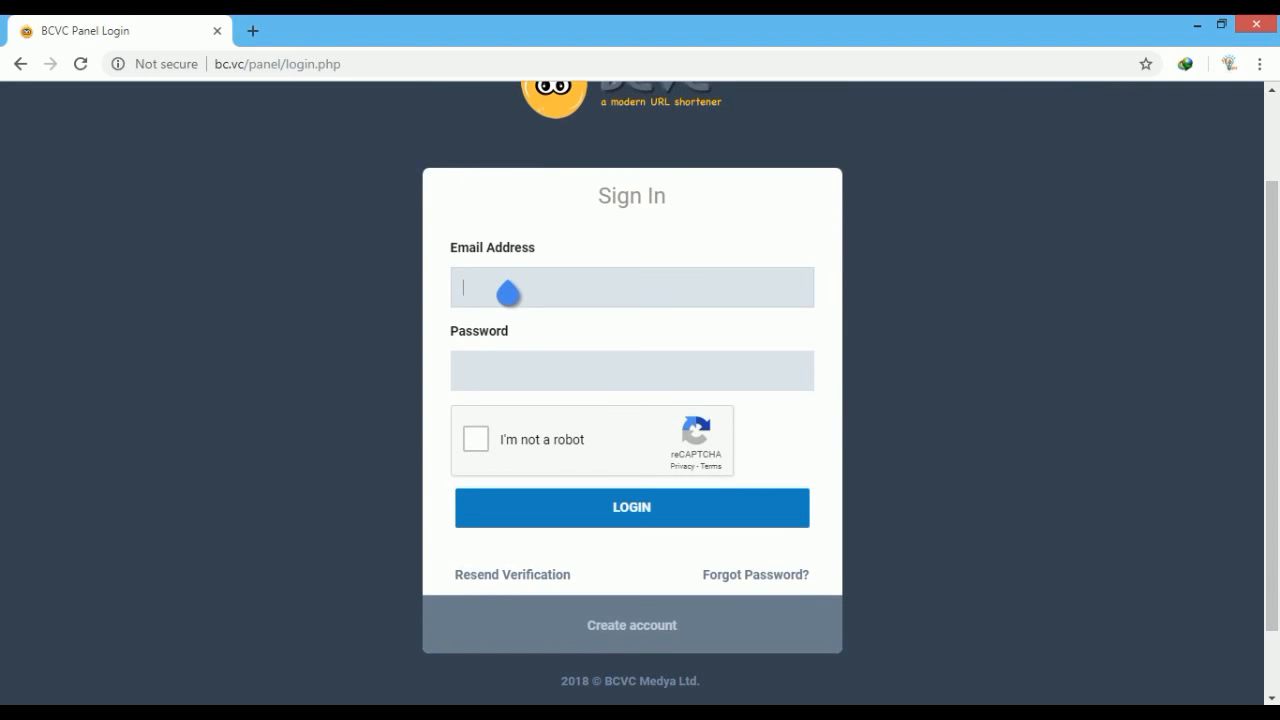
pyautogui.click(631, 370)
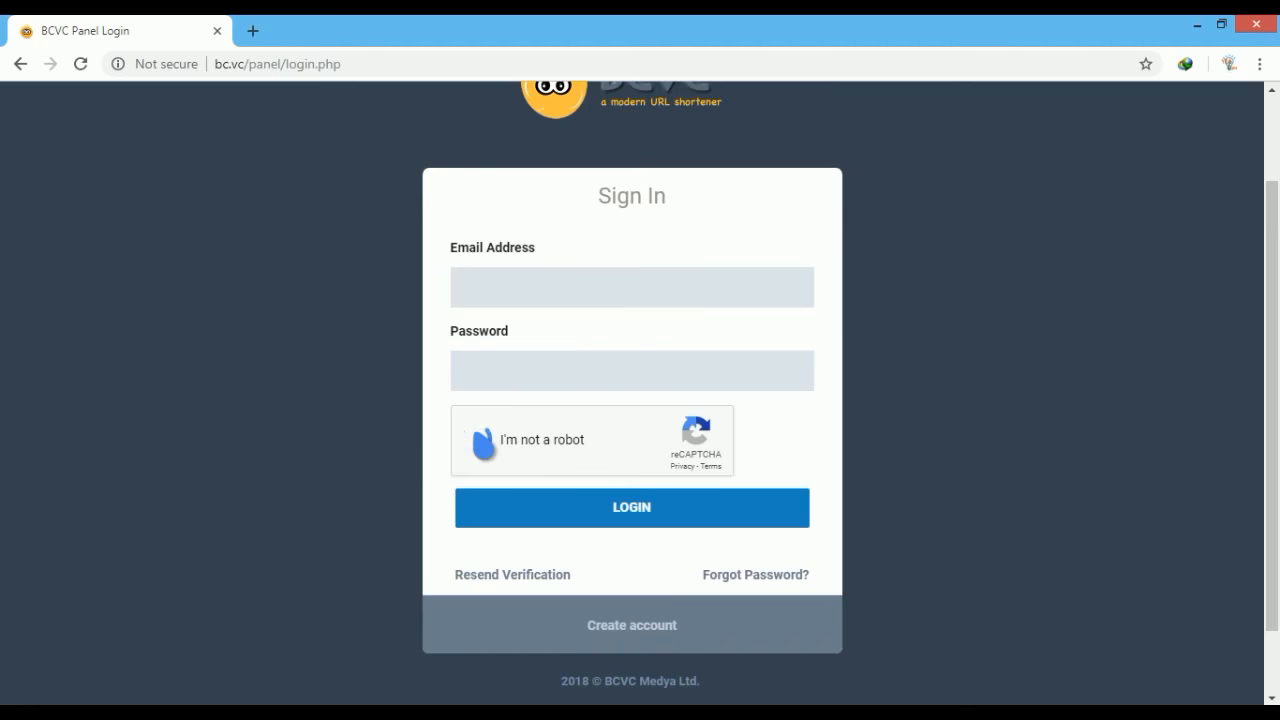
pyautogui.click(483, 440)
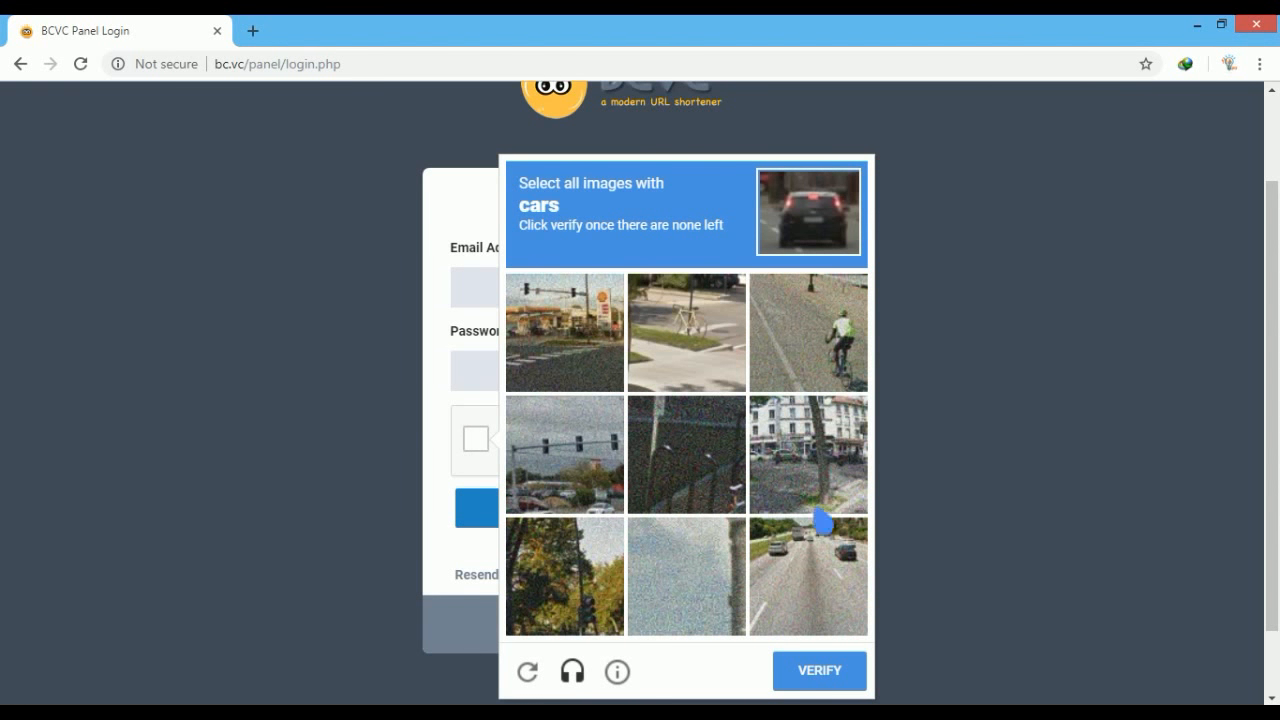
# Mark every car tile in the Sign In reCAPTCHA, including replacements, then VERIFY.
pyautogui.click(808, 575)
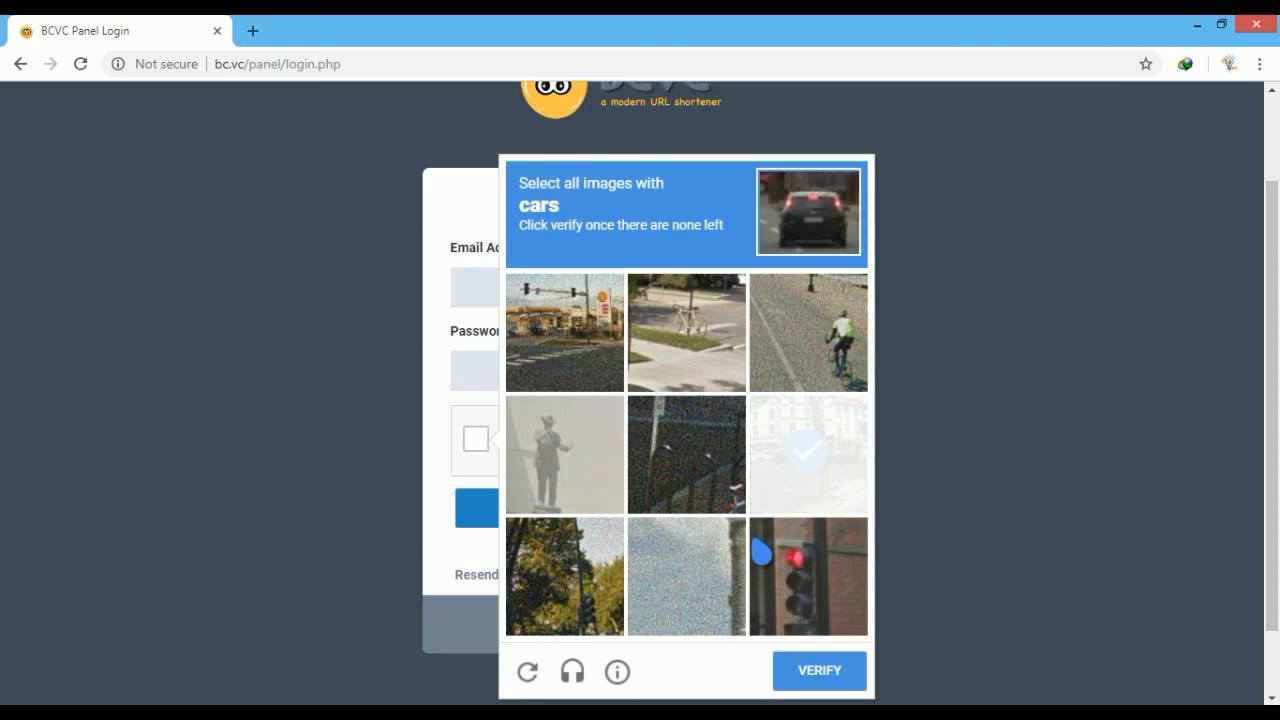
pyautogui.click(808, 453)
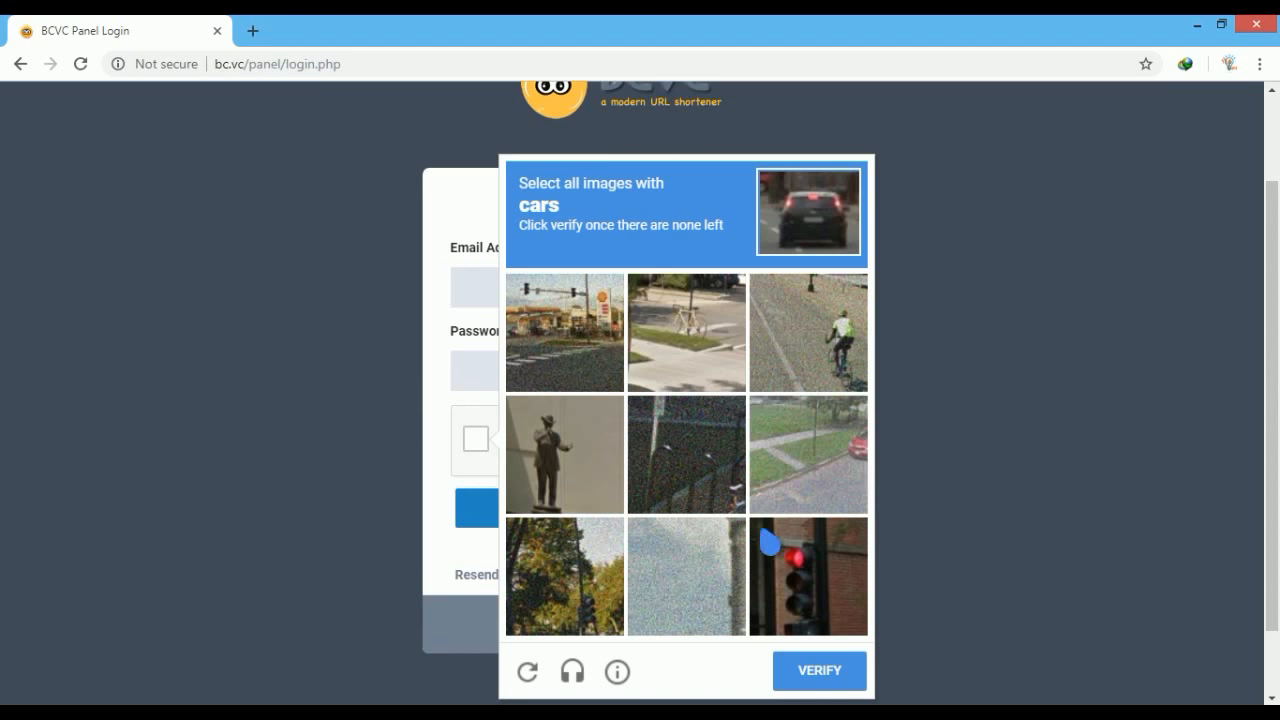
pyautogui.click(808, 453)
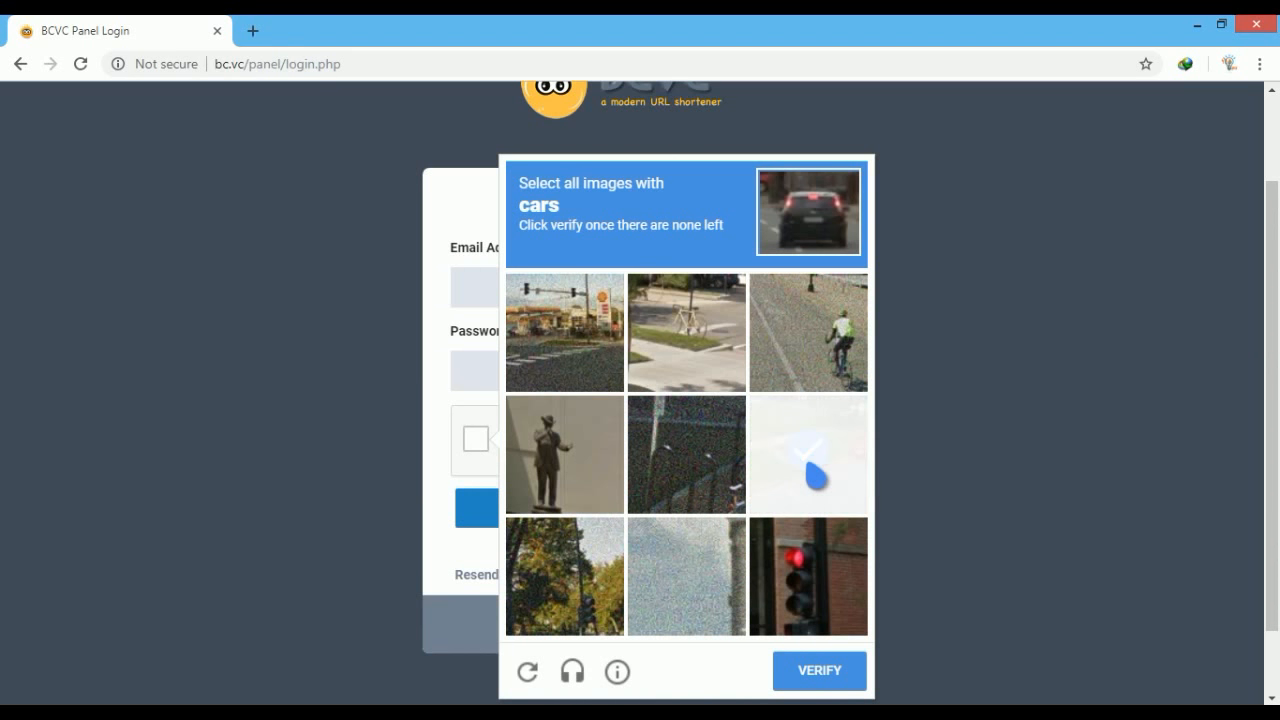
pyautogui.click(807, 453)
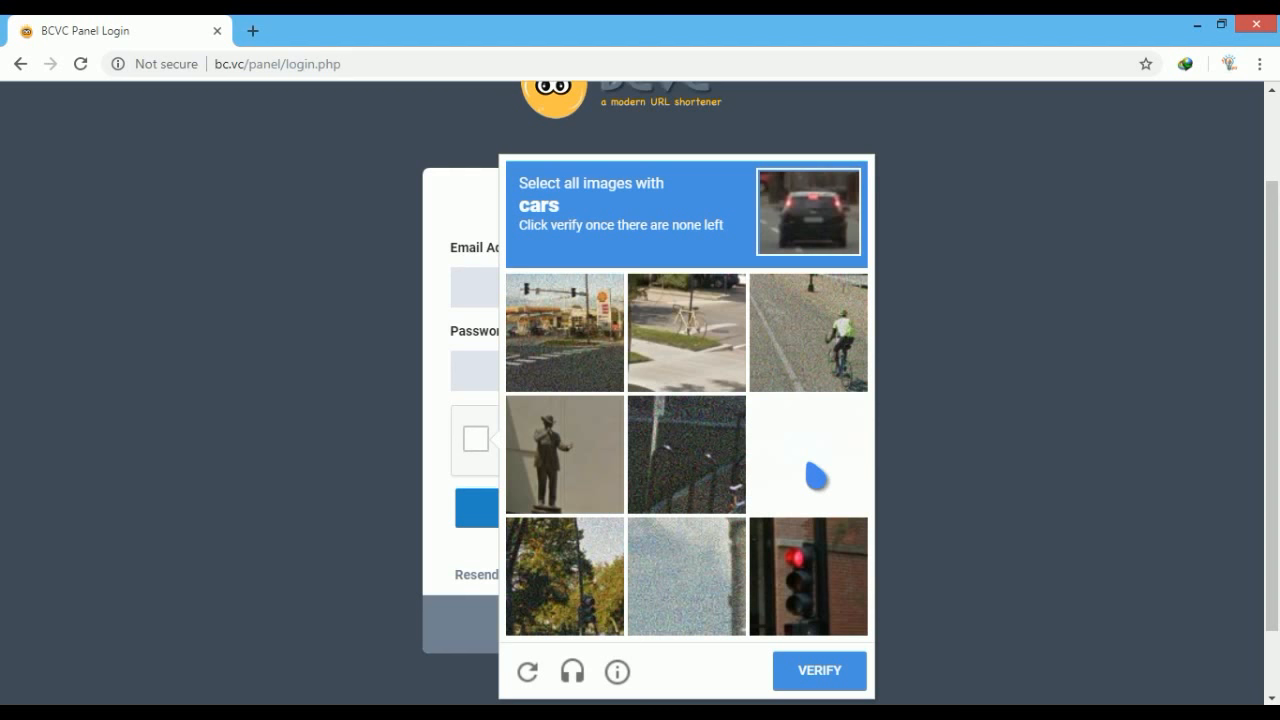
pyautogui.click(807, 453)
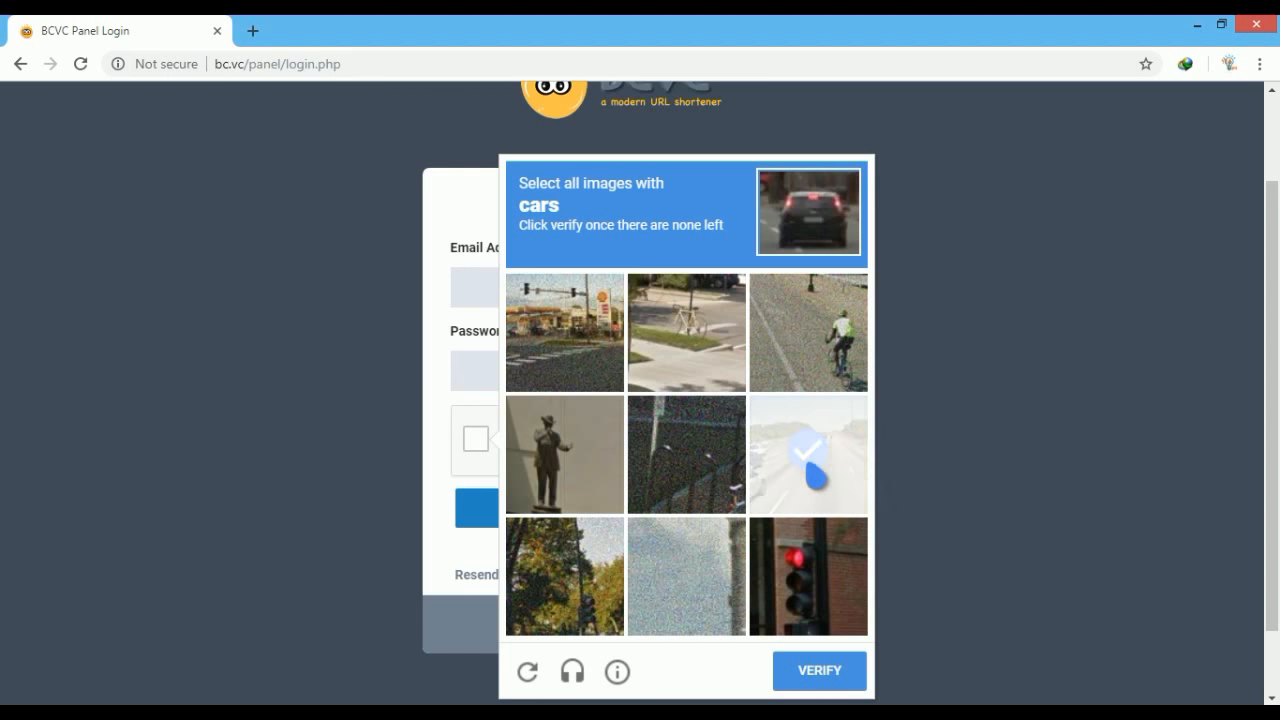
pyautogui.click(807, 453)
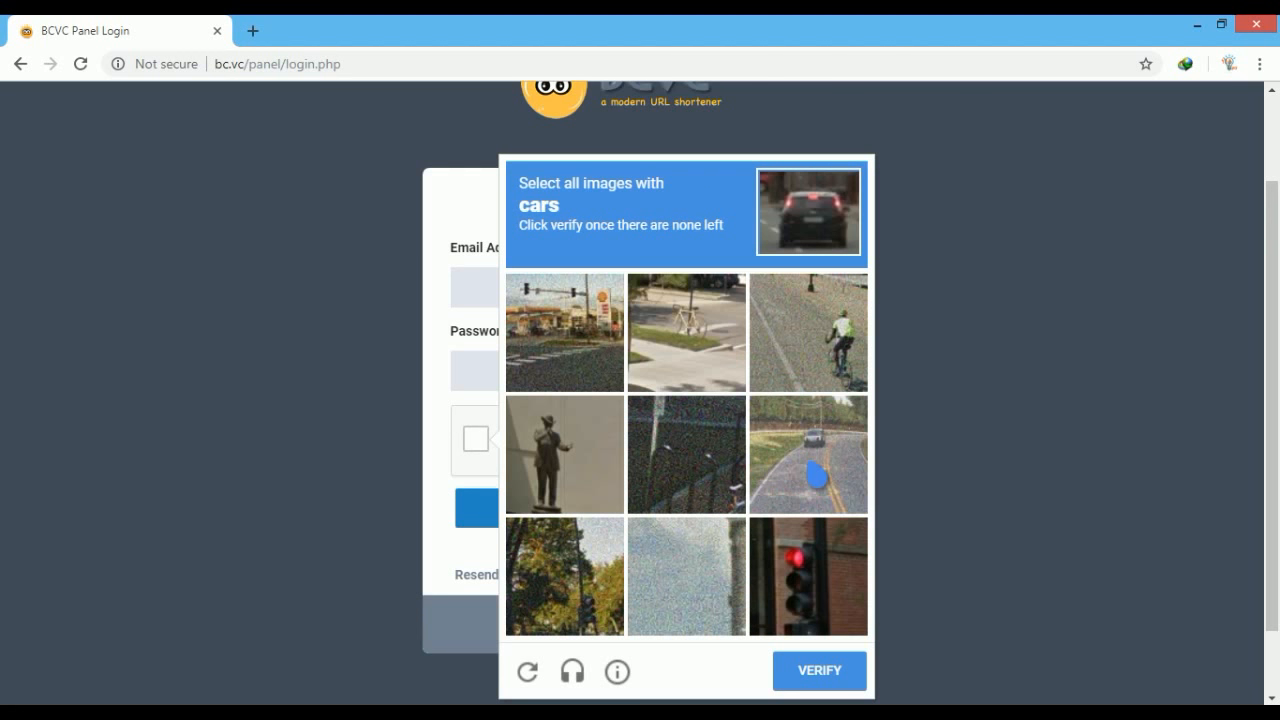
pyautogui.click(808, 453)
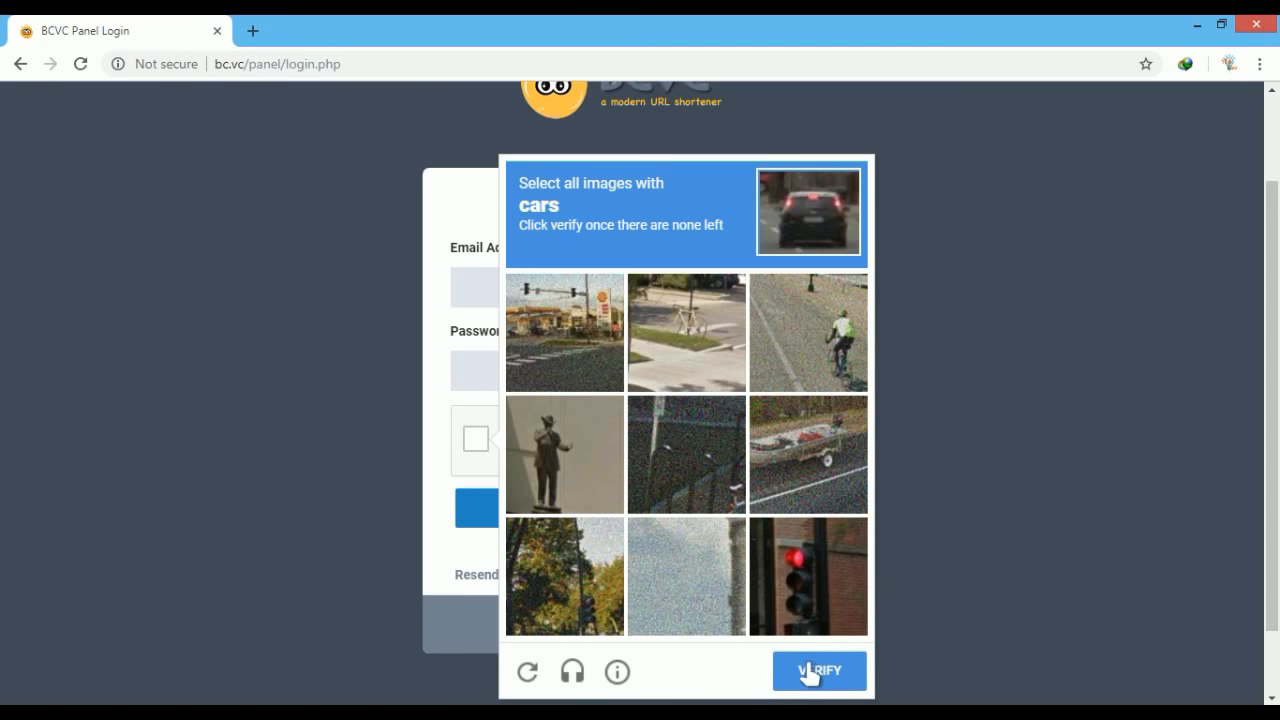
pyautogui.click(818, 670)
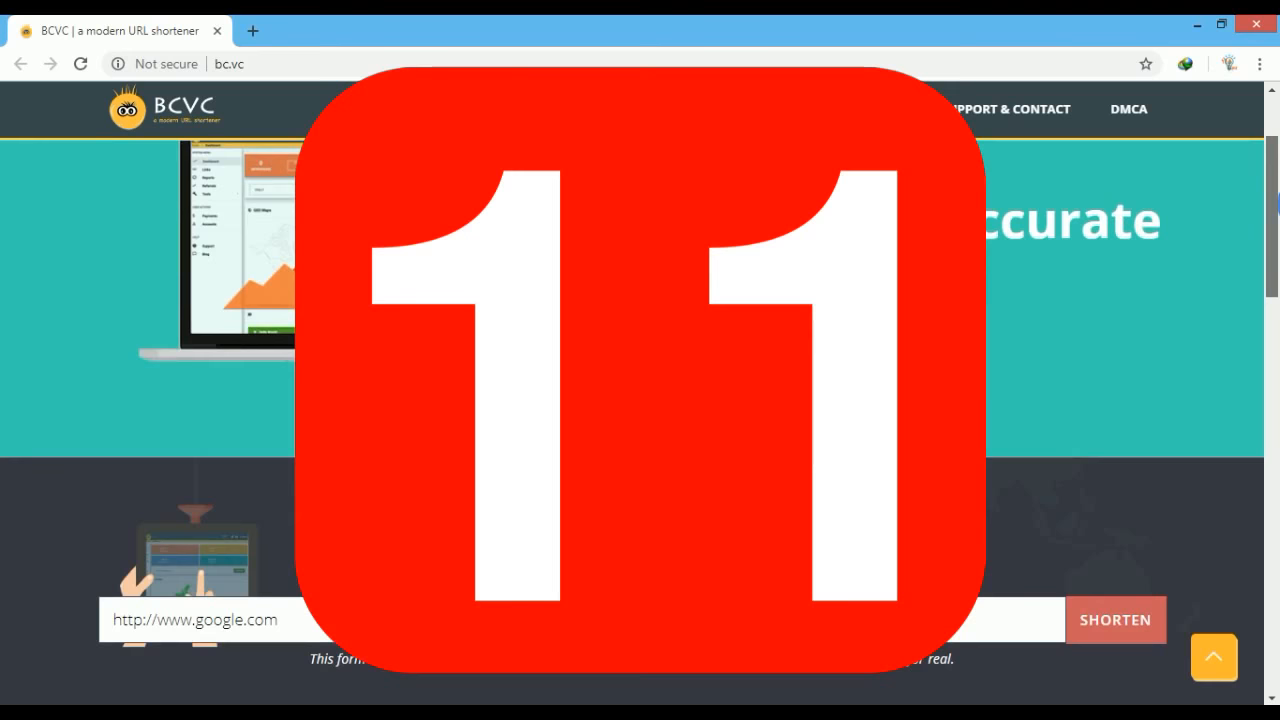
pyautogui.scroll(-3)
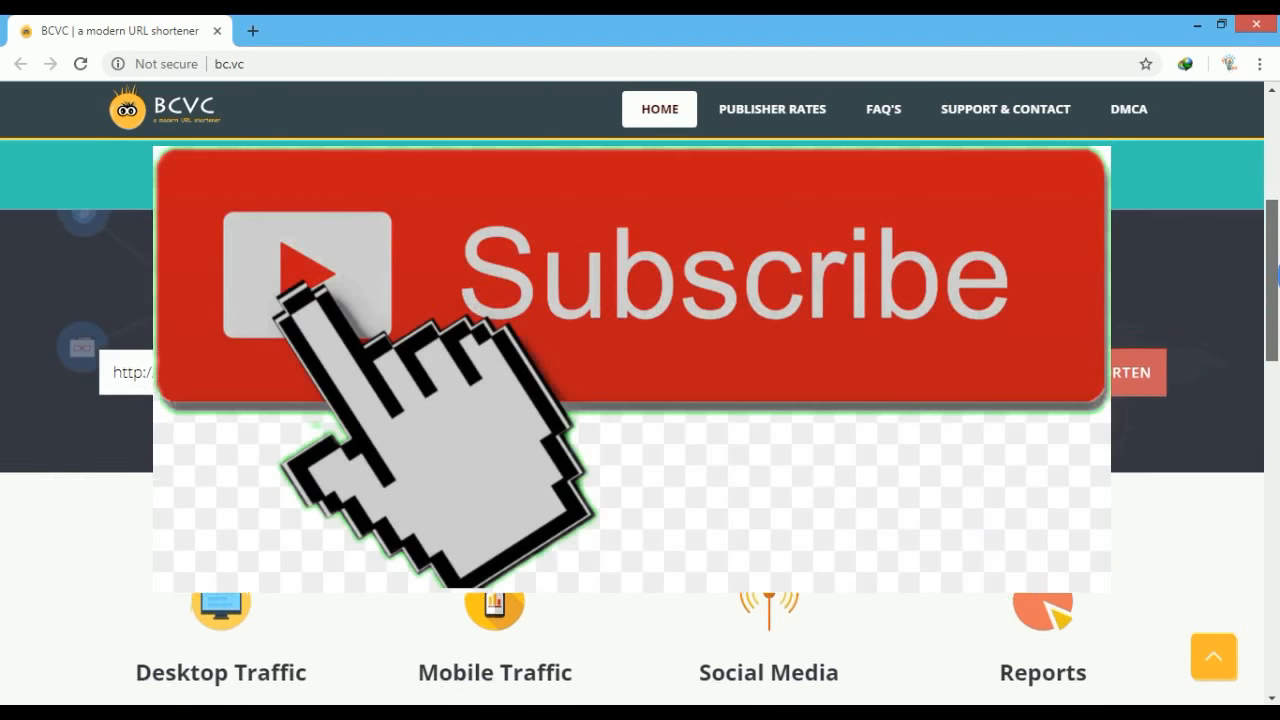
pyautogui.scroll(-3)
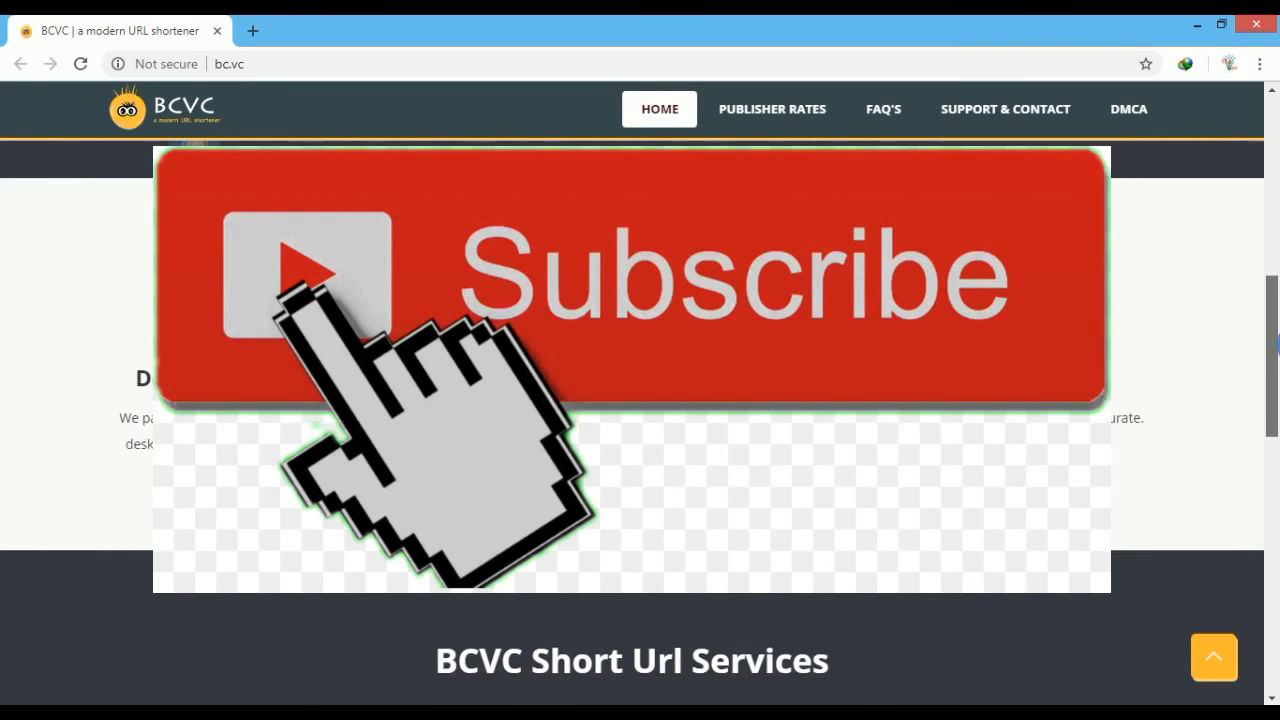
pyautogui.scroll(-3)
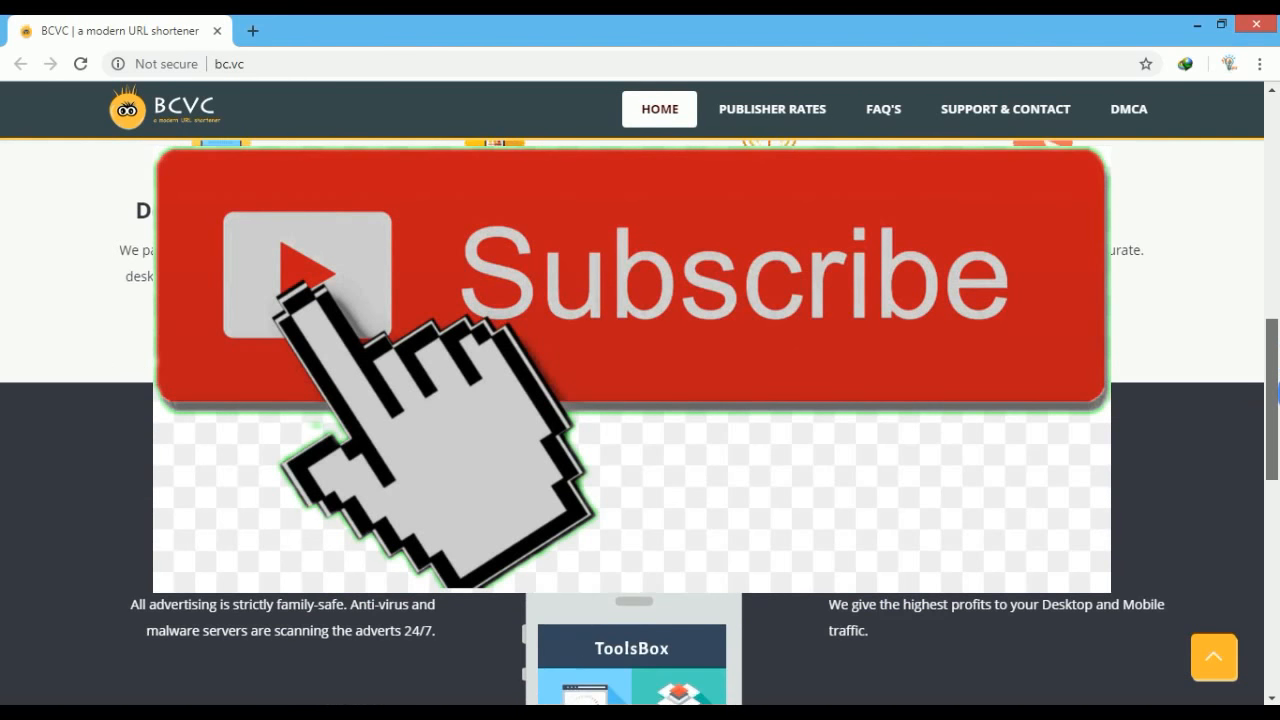
pyautogui.scroll(-3)
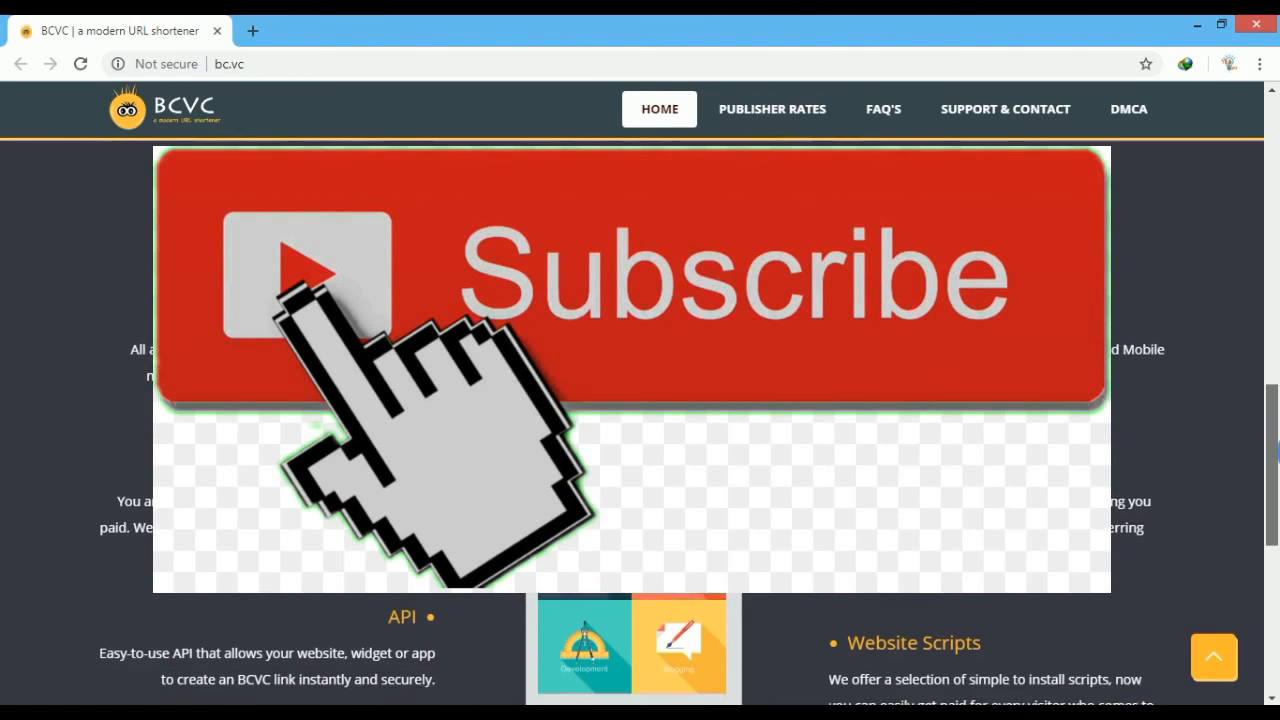